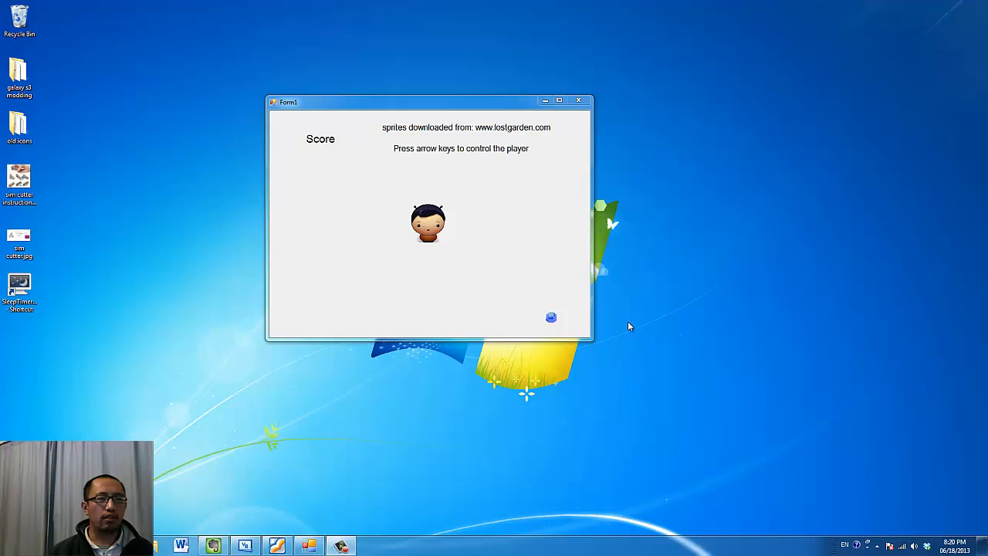
- Steer the character onto the blue gem repeatedly until the score reaches 13, then close the game
left_click_drag(427, 101, 475, 132)
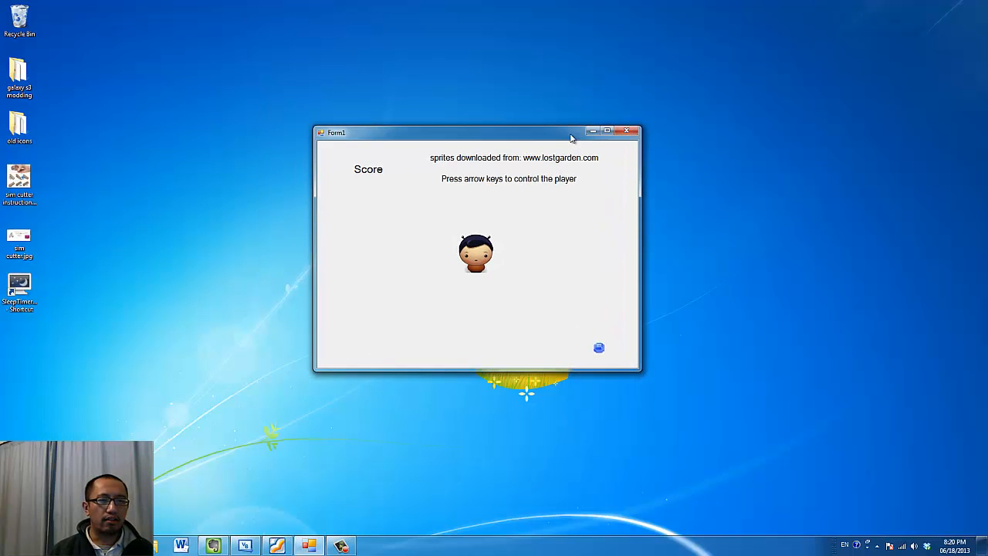
mouse_move(758, 206)
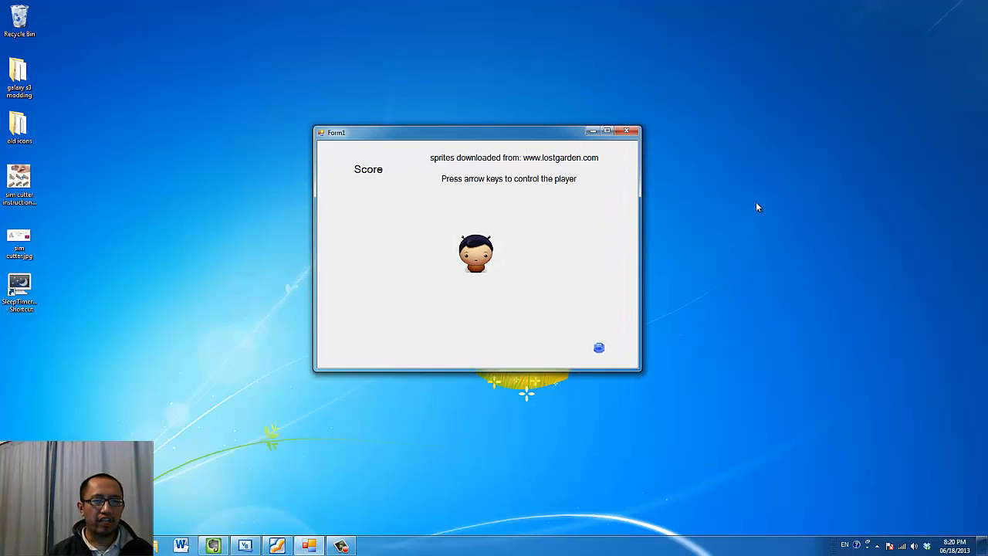
key("Left")
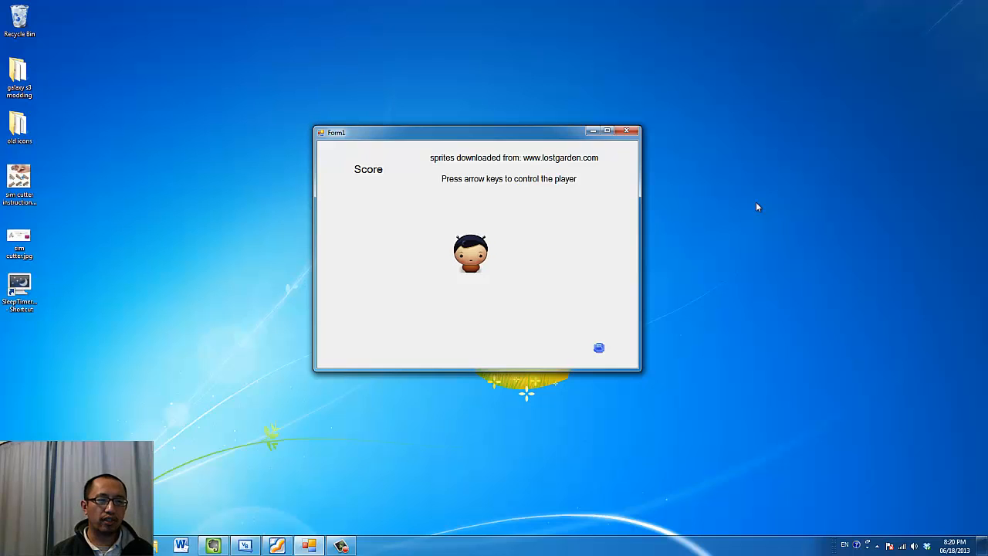
key("up")
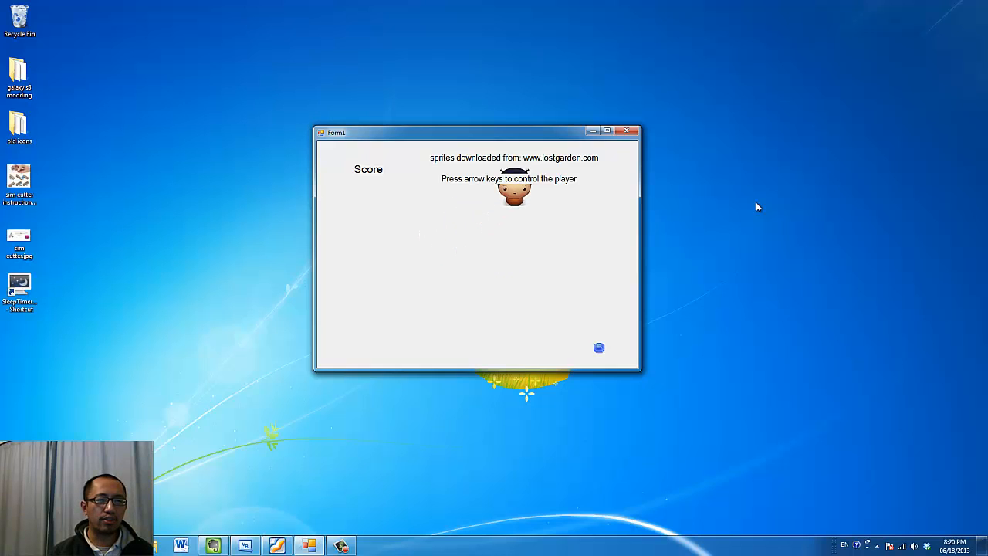
key("Down")
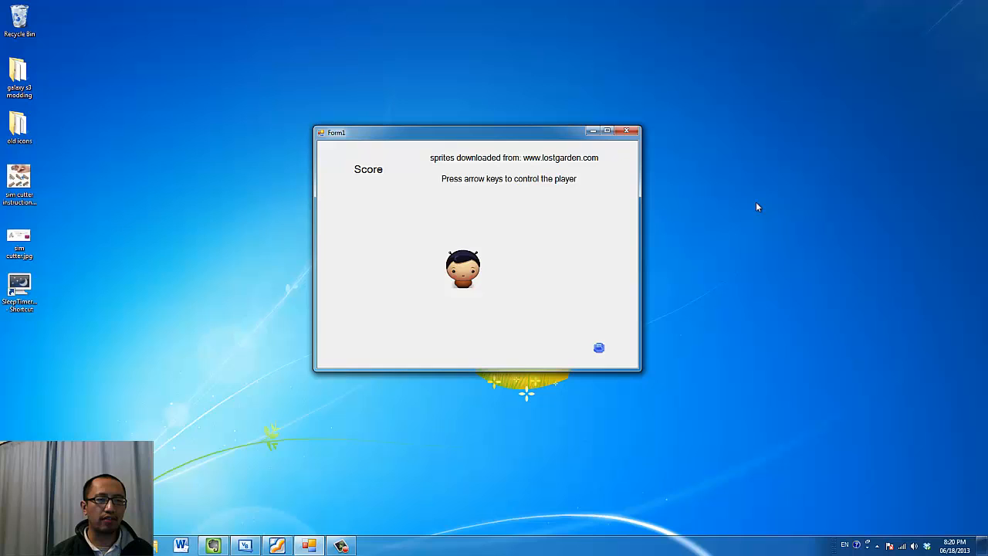
key("Down")
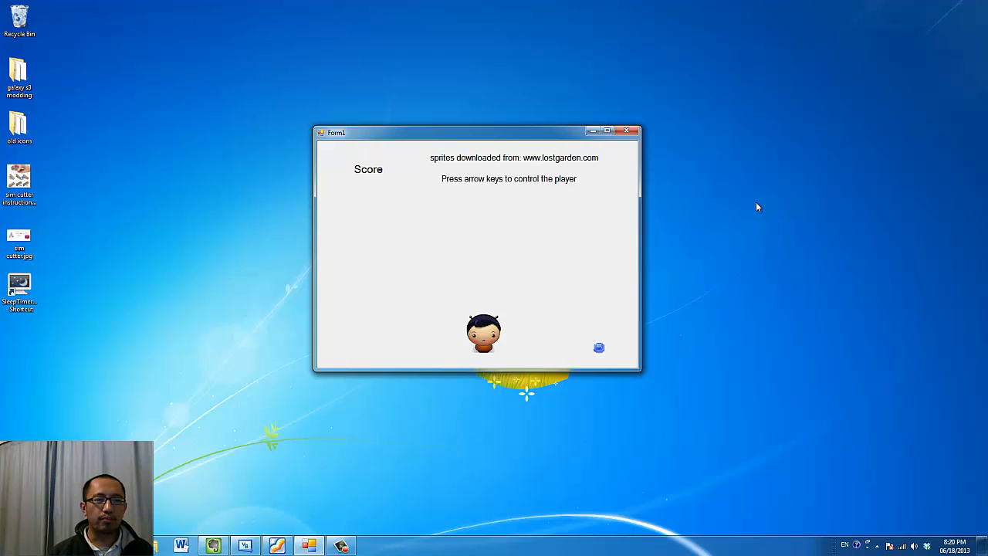
key("Right")
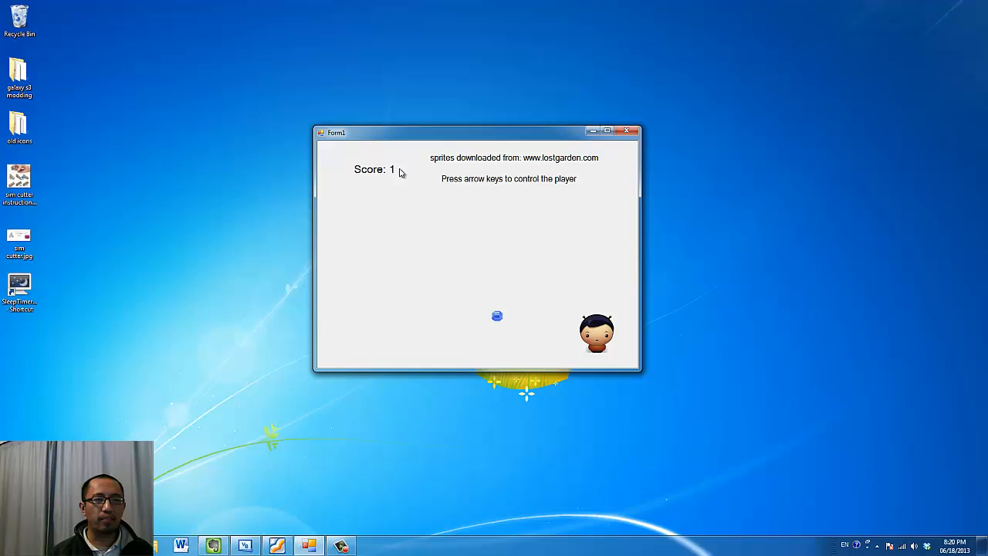
mouse_move(516, 324)
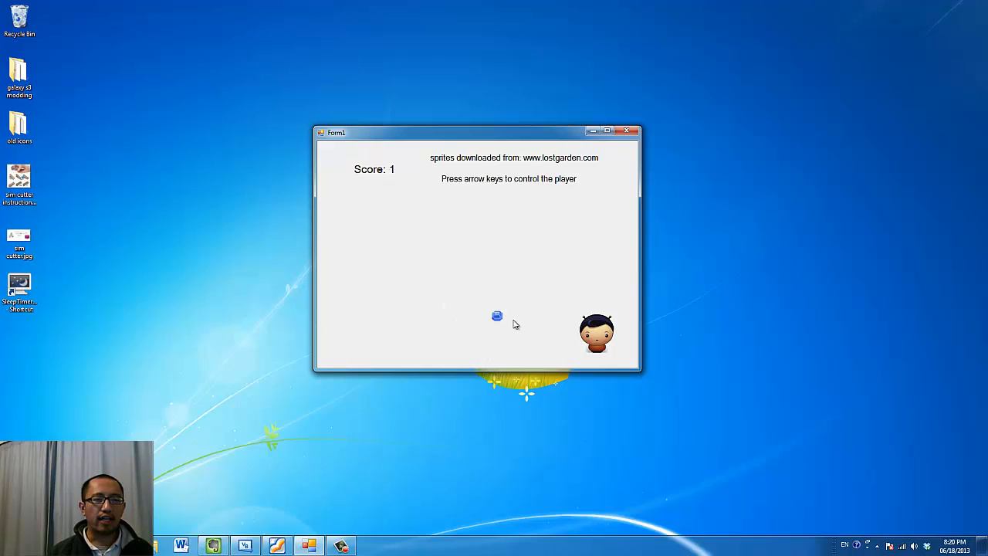
mouse_move(525, 226)
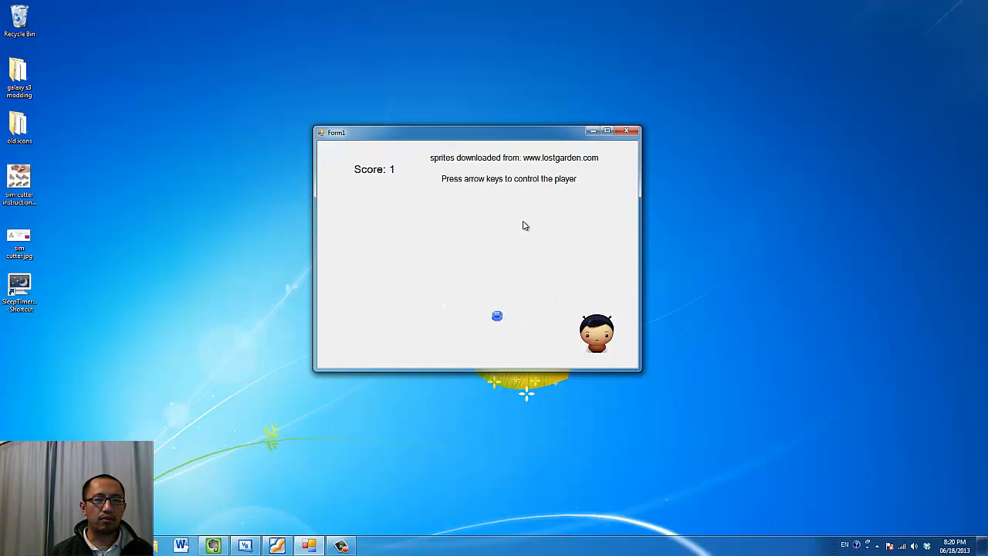
mouse_move(602, 409)
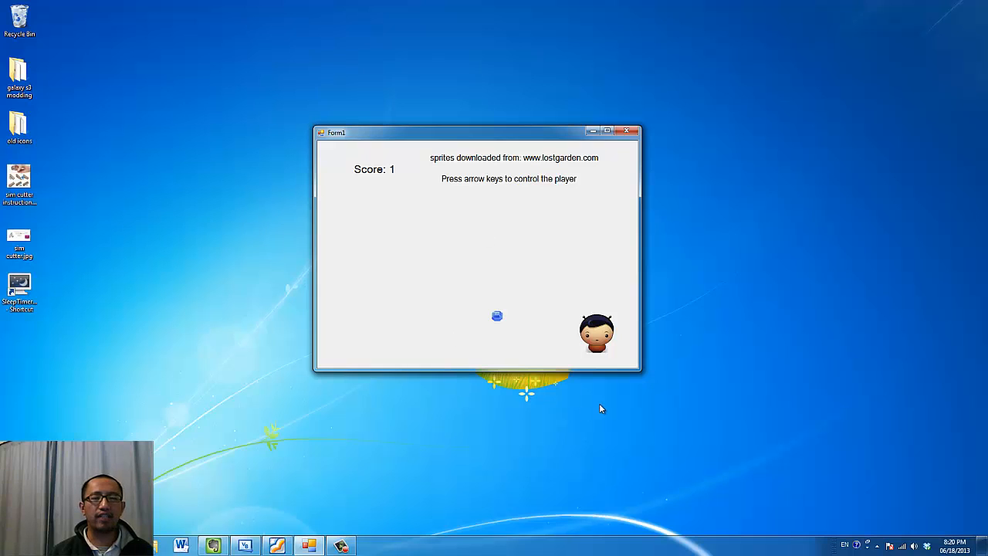
key("Left")
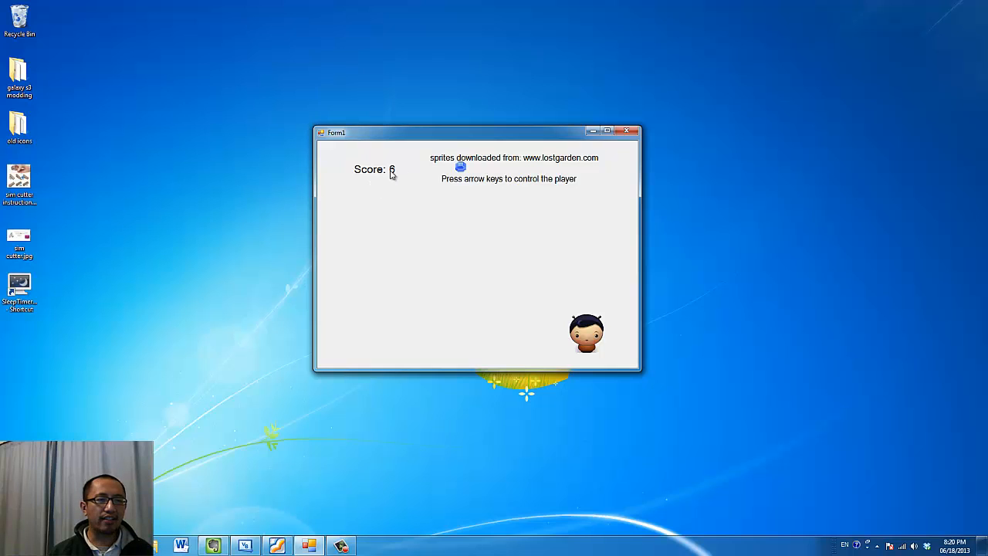
key("up")
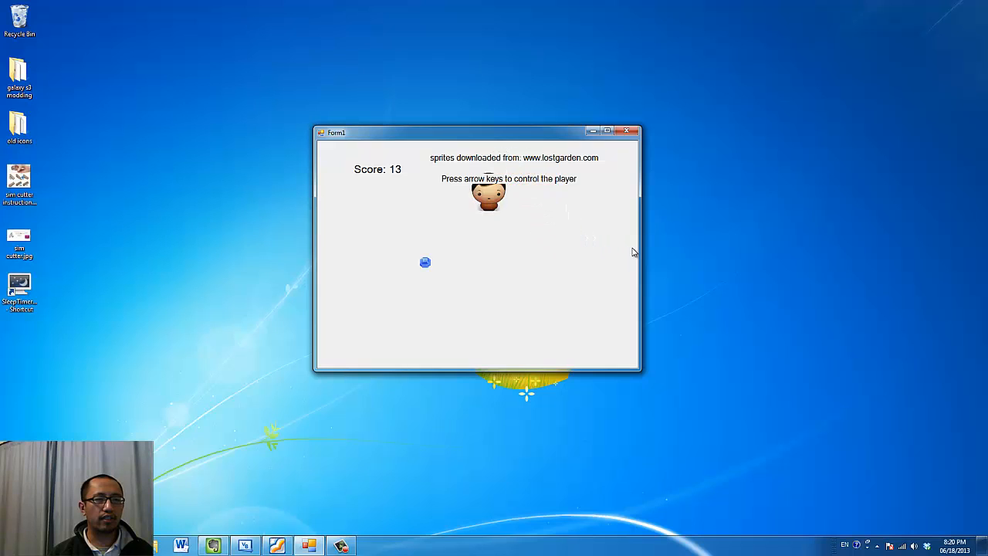
key("Right")
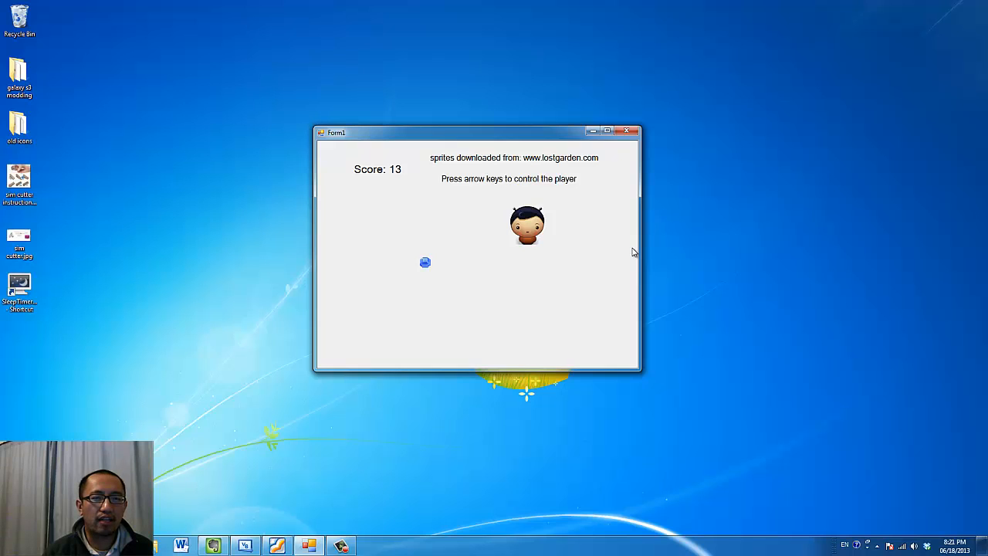
mouse_move(640, 184)
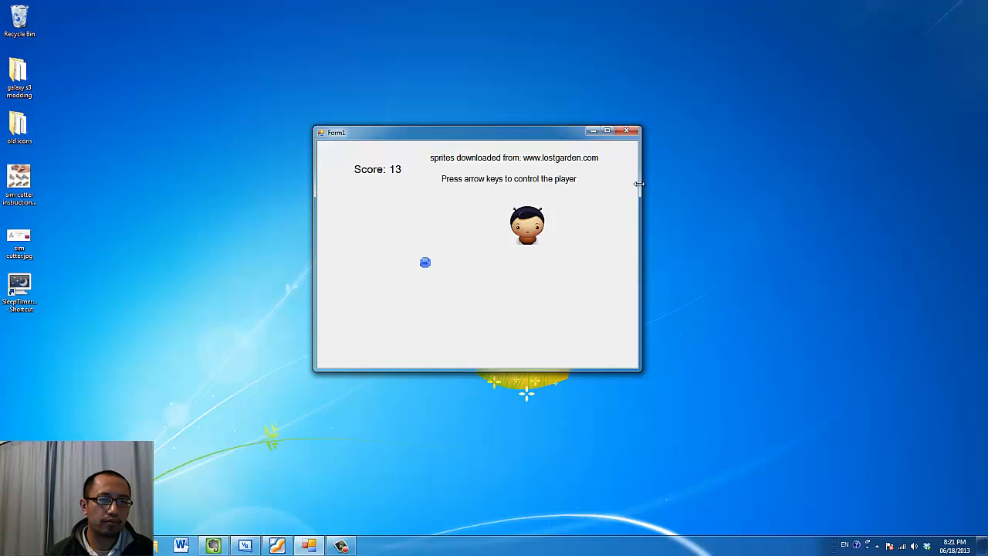
left_click(626, 131)
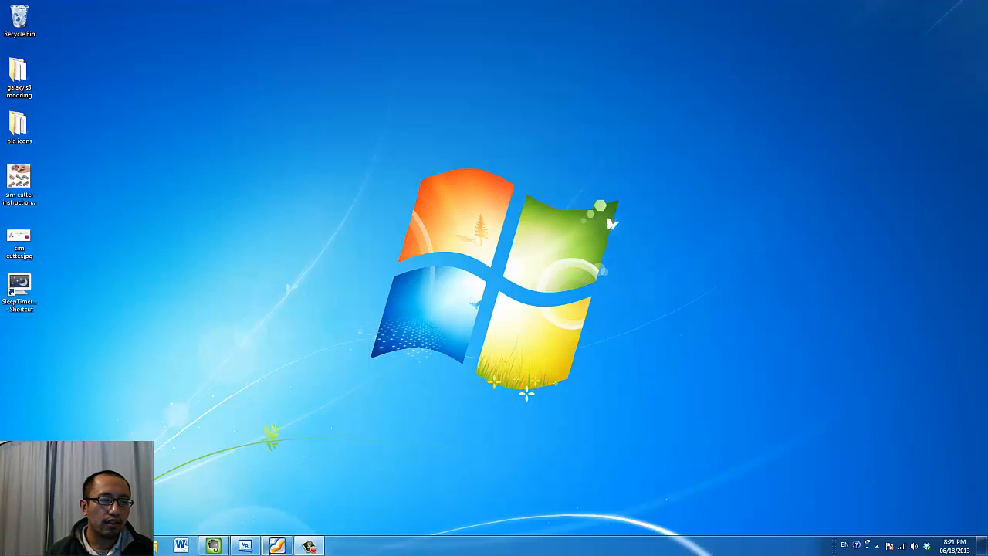
- Return to the Visual Basic designer and select the score label, named scoreLabel
left_click(244, 545)
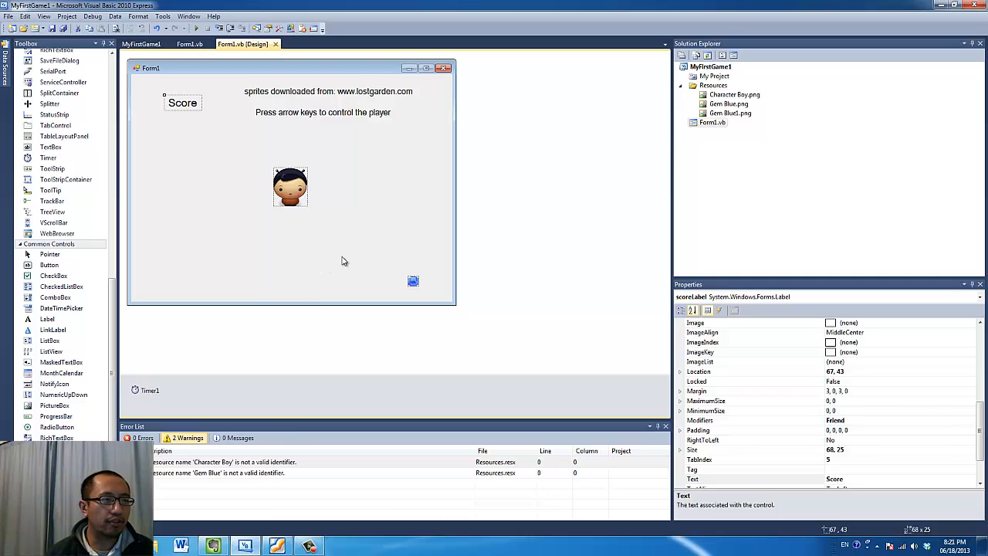
mouse_move(430, 227)
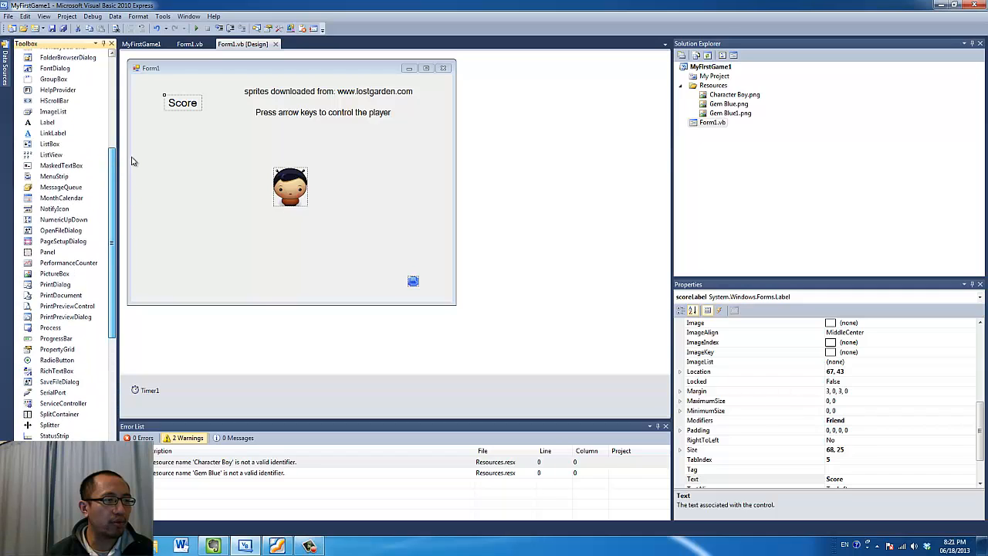
left_click(47, 122)
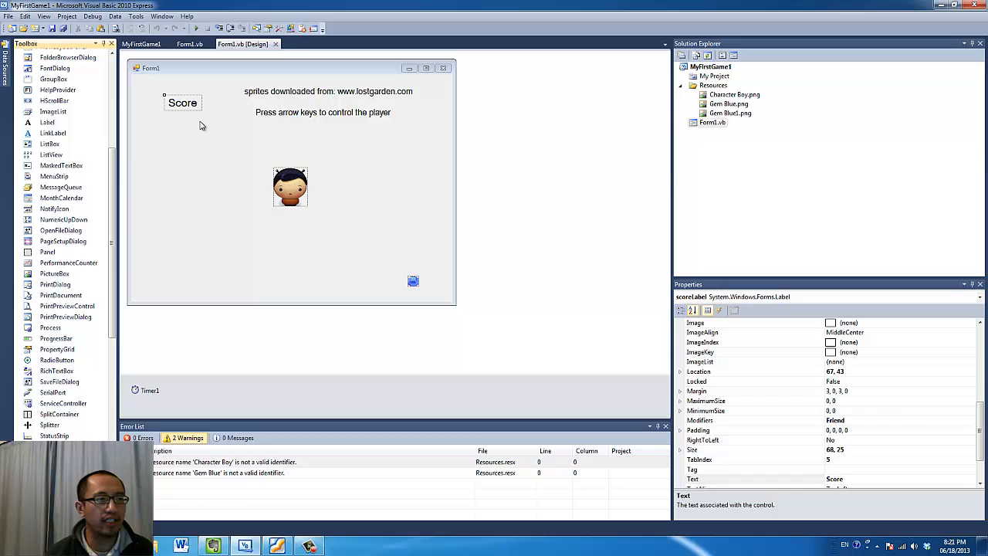
mouse_move(229, 135)
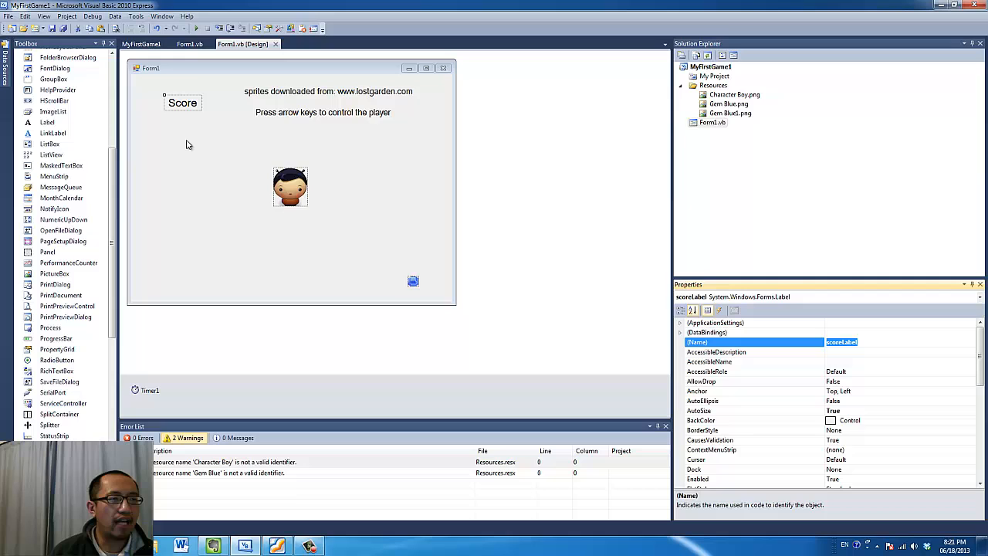
- Show Form1.vb's Timer1_Tick code with the gem-repositioning and score-increment lines
left_click(189, 44)
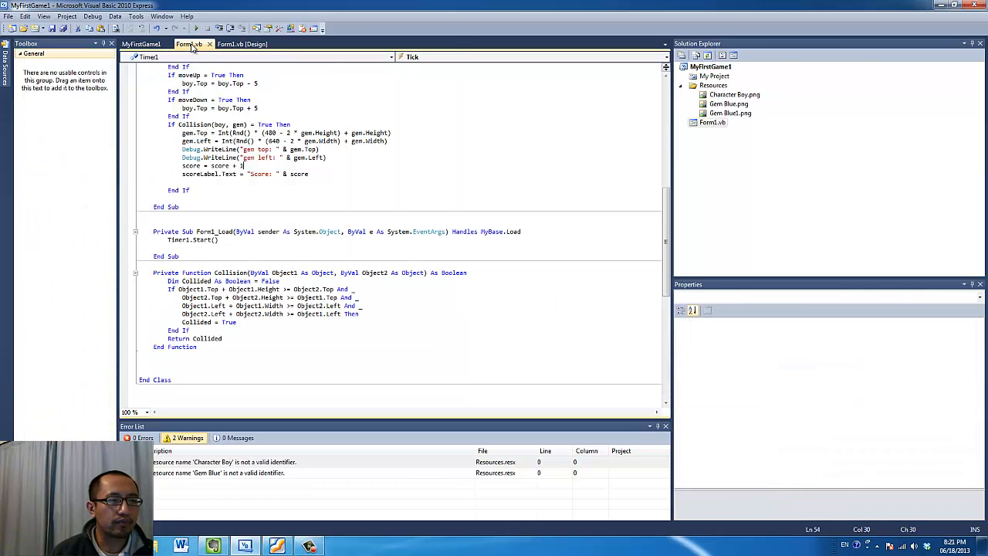
scroll("up", 3)
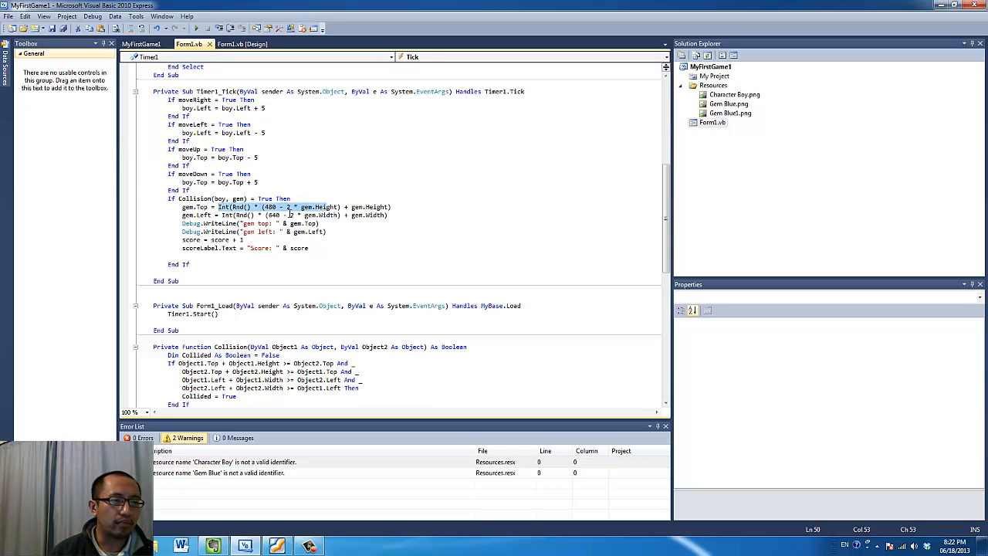
mouse_move(237, 206)
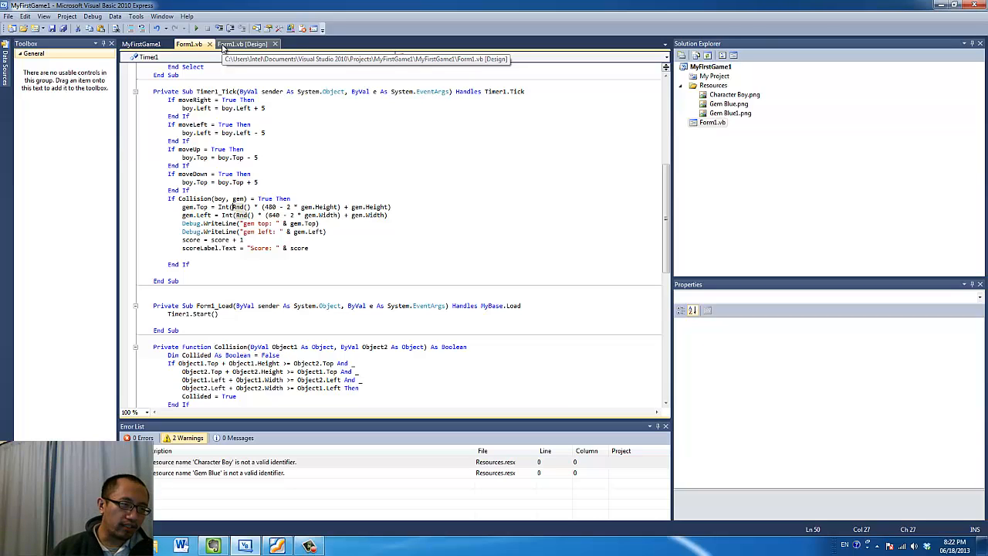
- Switch to Form1's designer and select the gem picture box to view its size and location
left_click(243, 44)
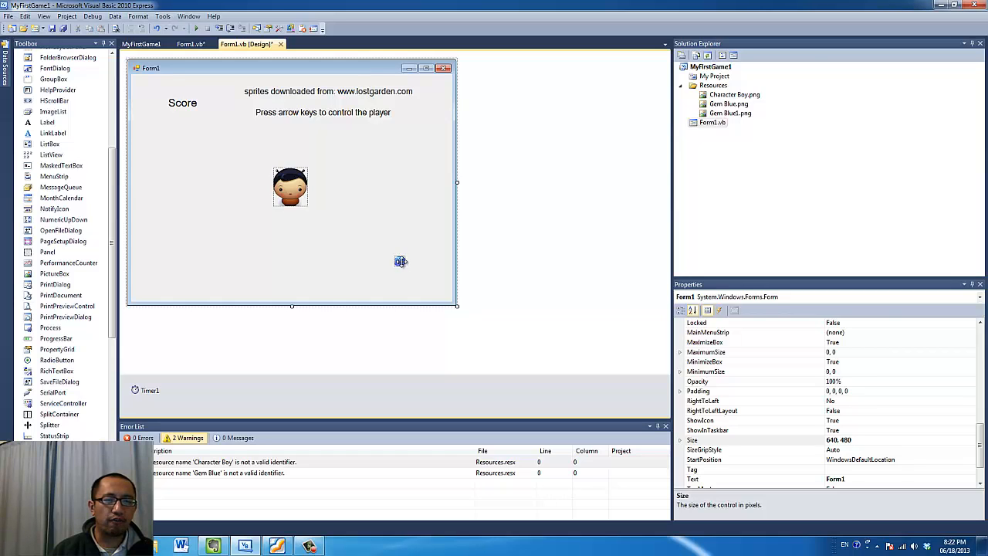
left_click(399, 261)
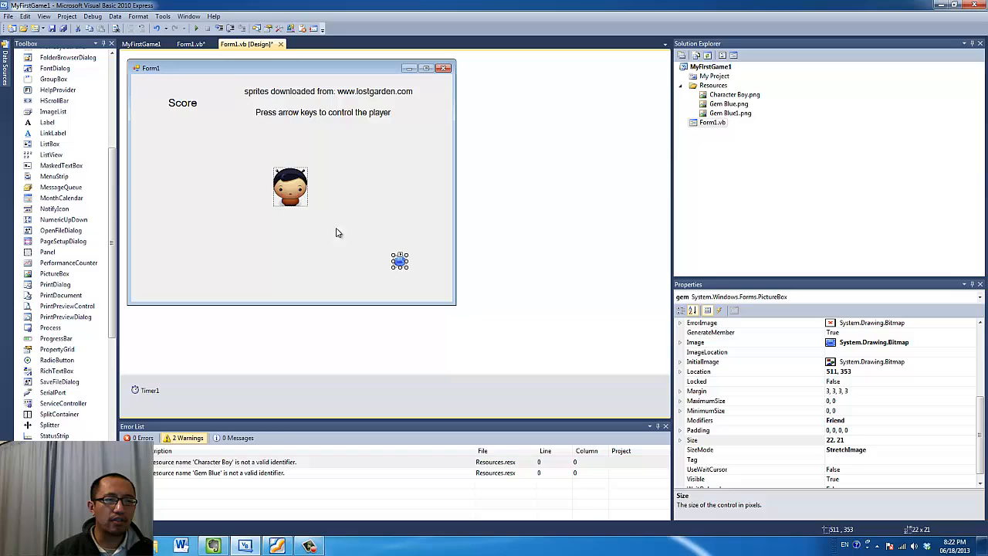
mouse_move(409, 277)
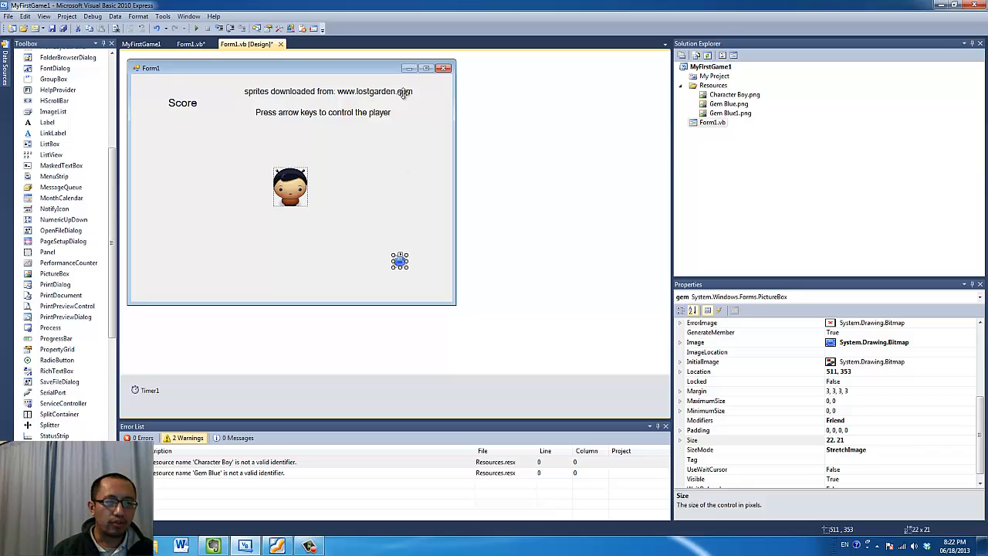
mouse_move(381, 130)
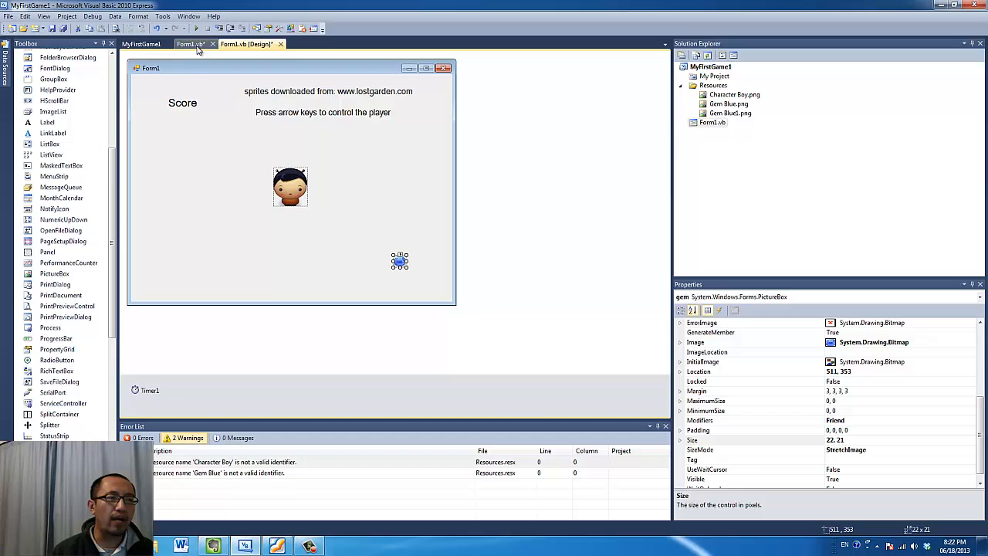
- Walk through the gem.Top formula Int(Rnd() * (480 - 2 * gem.Height) + gem.Height), then return to the designer
left_click(191, 43)
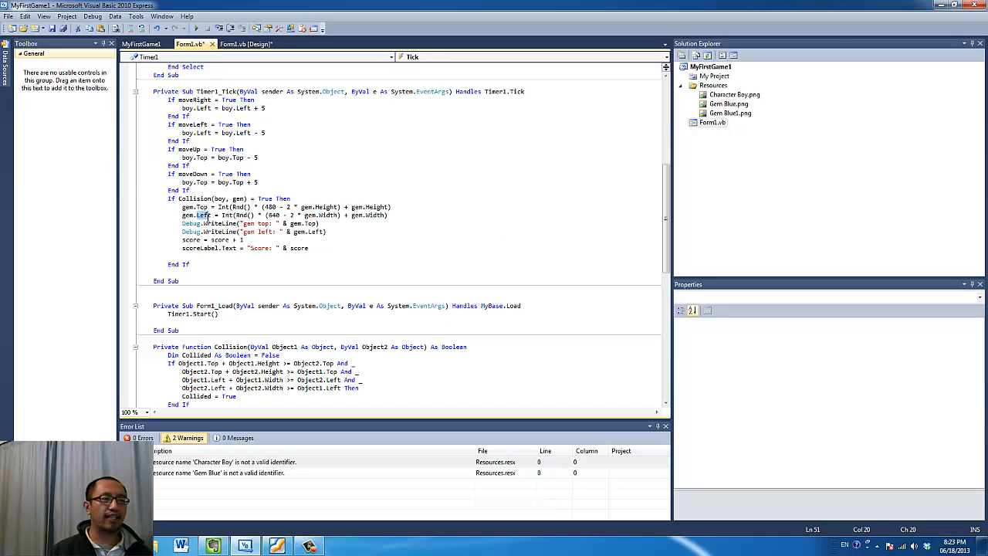
mouse_move(247, 215)
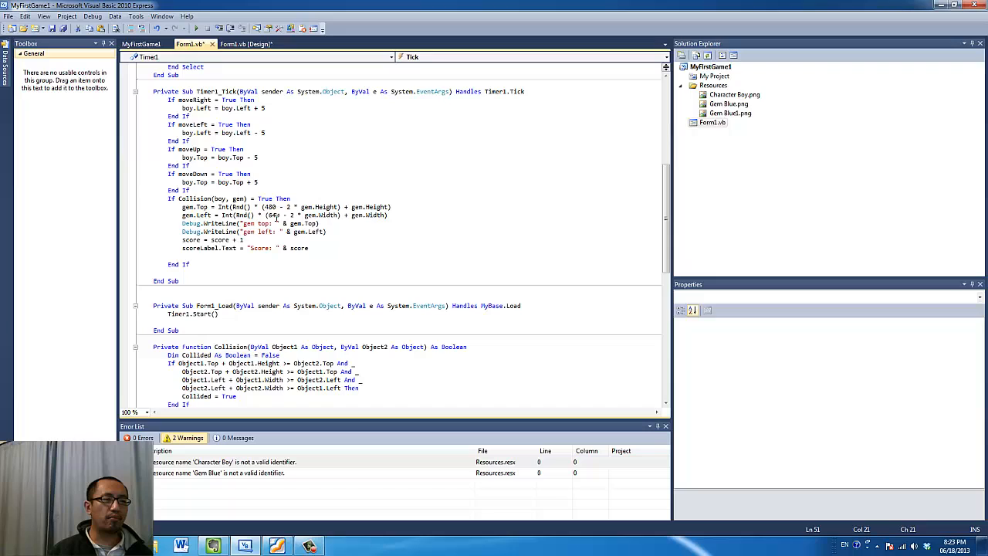
mouse_move(274, 215)
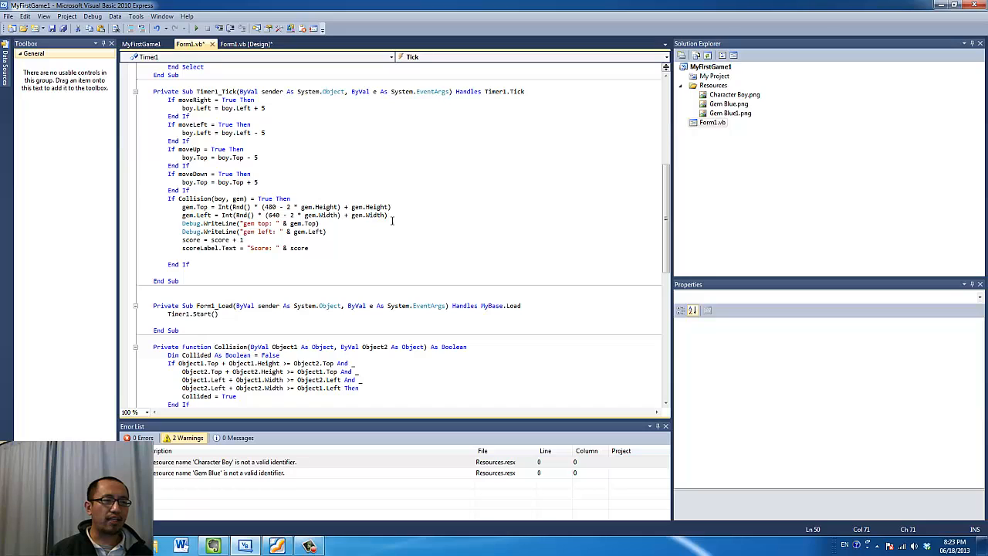
mouse_move(247, 214)
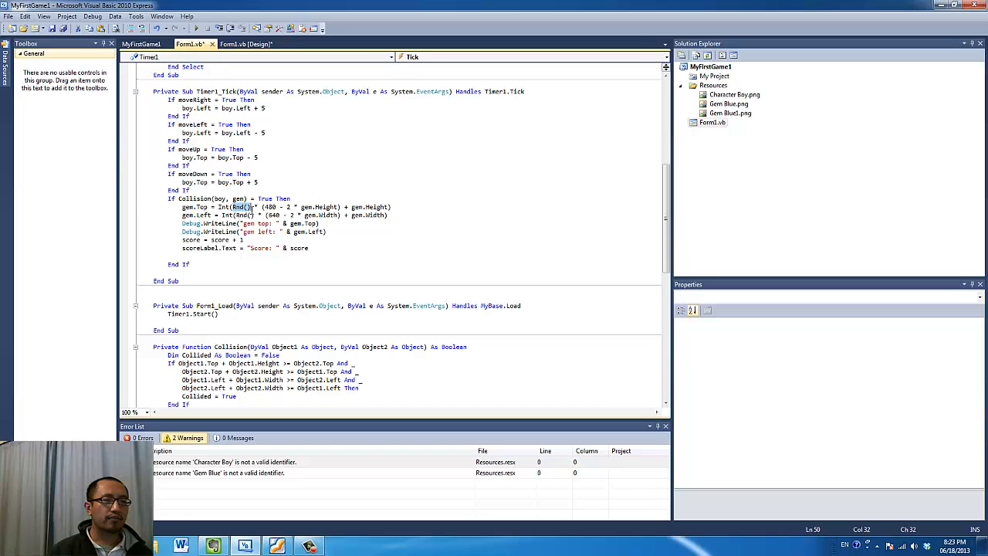
left_click(252, 207)
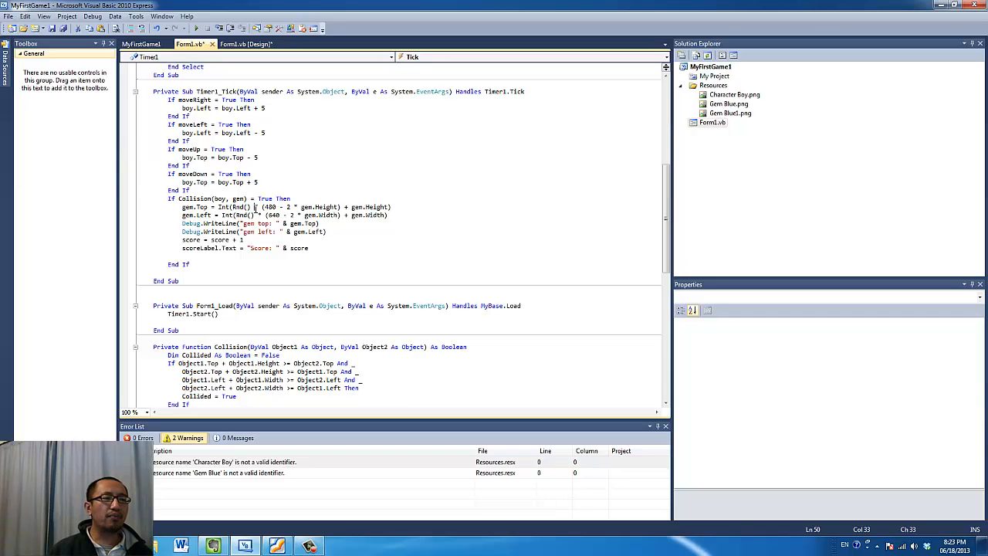
mouse_move(256, 215)
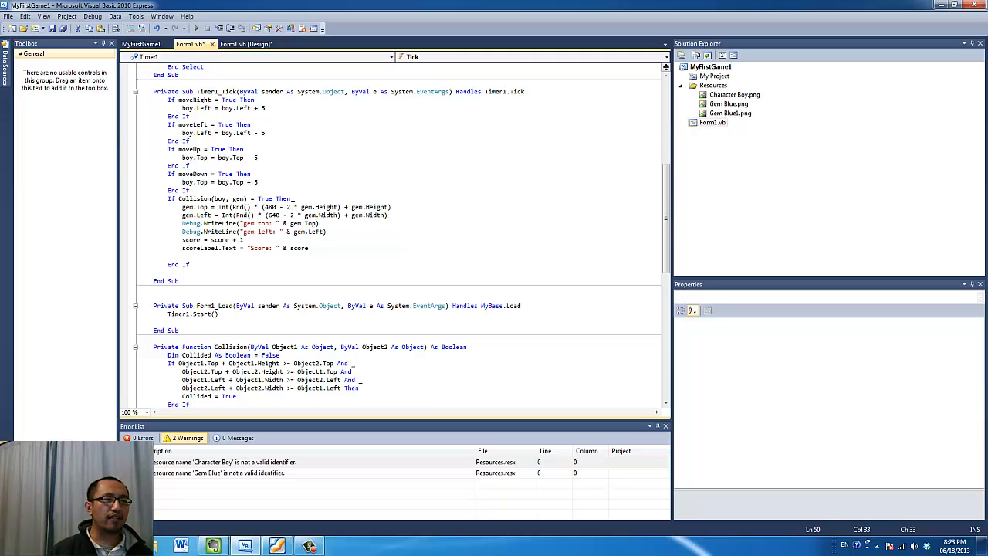
mouse_move(322, 206)
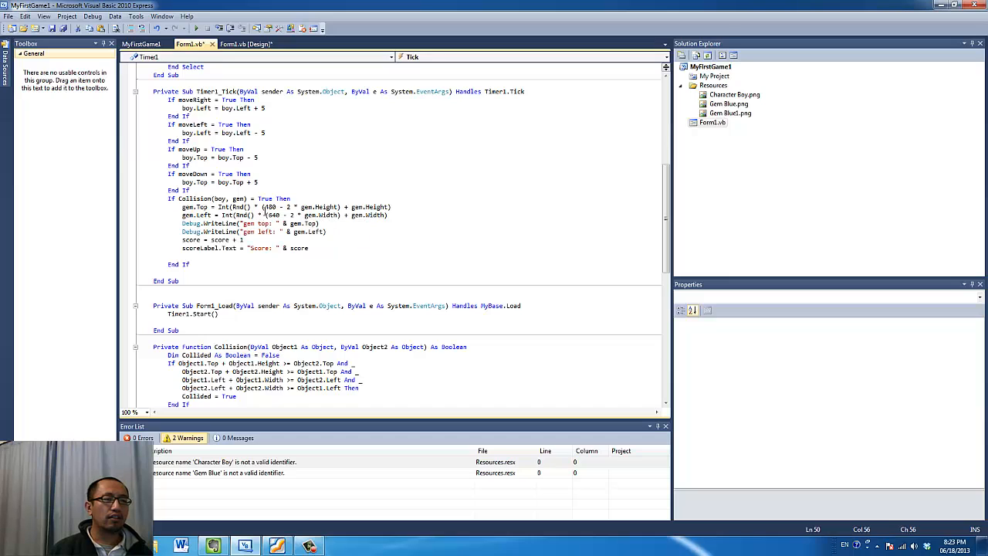
left_click(243, 43)
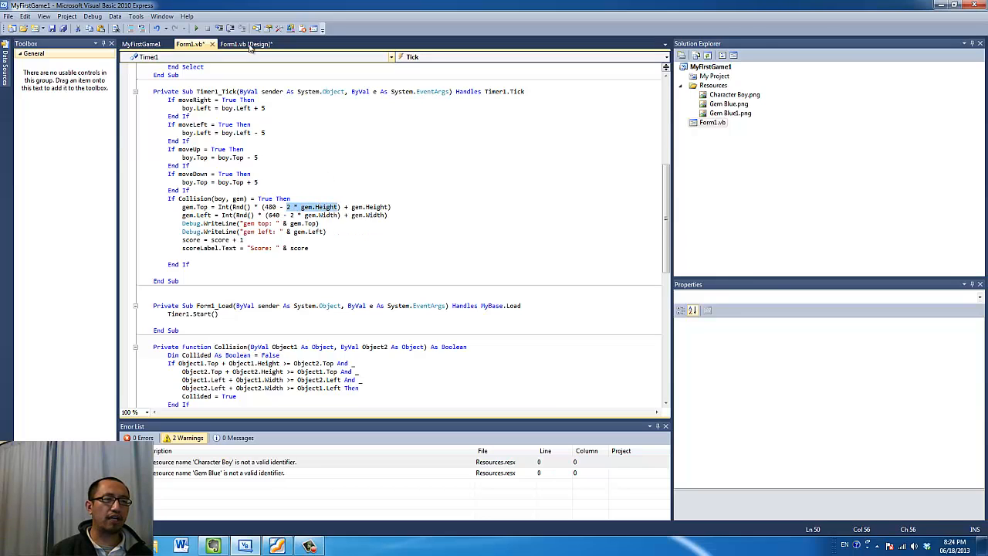
left_click(246, 44)
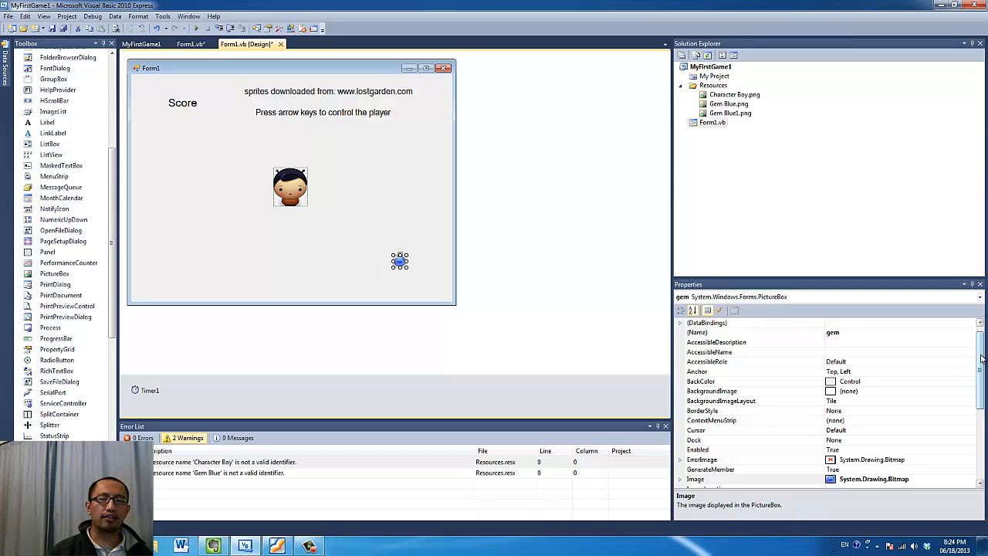
- Drag the gem picture box down to the form's bottom edge, then return to Form1.vb's code
scroll("down", 3)
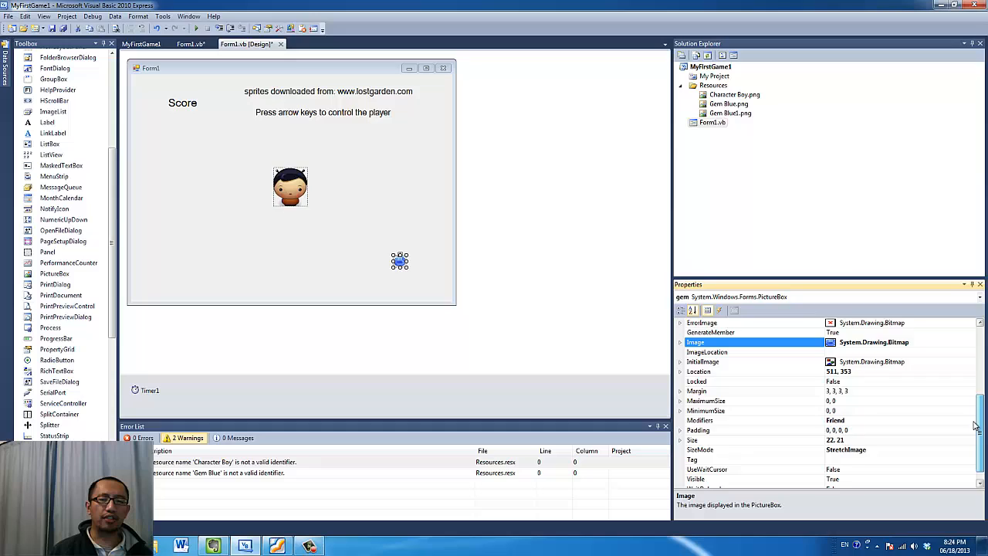
scroll("up", 3)
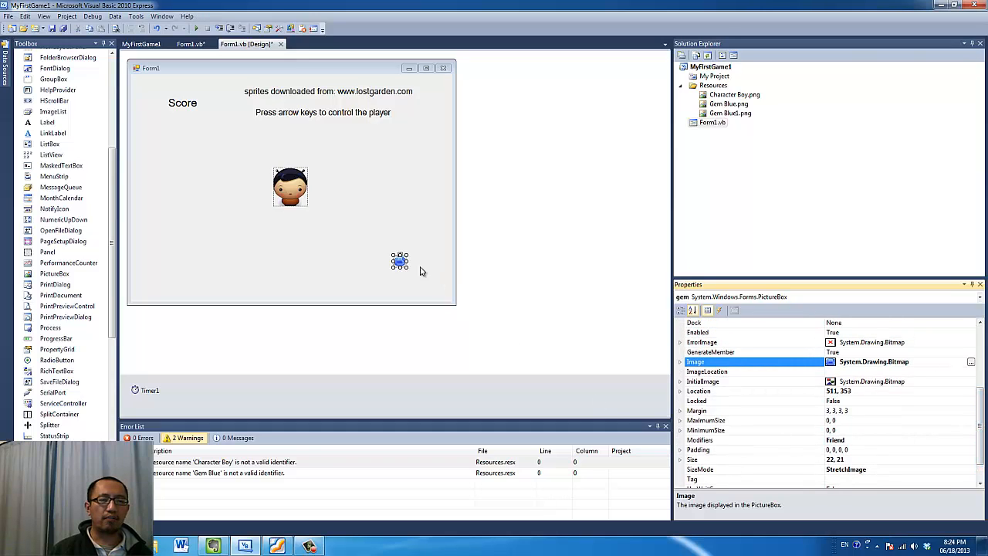
left_click_drag(399, 260, 399, 270)
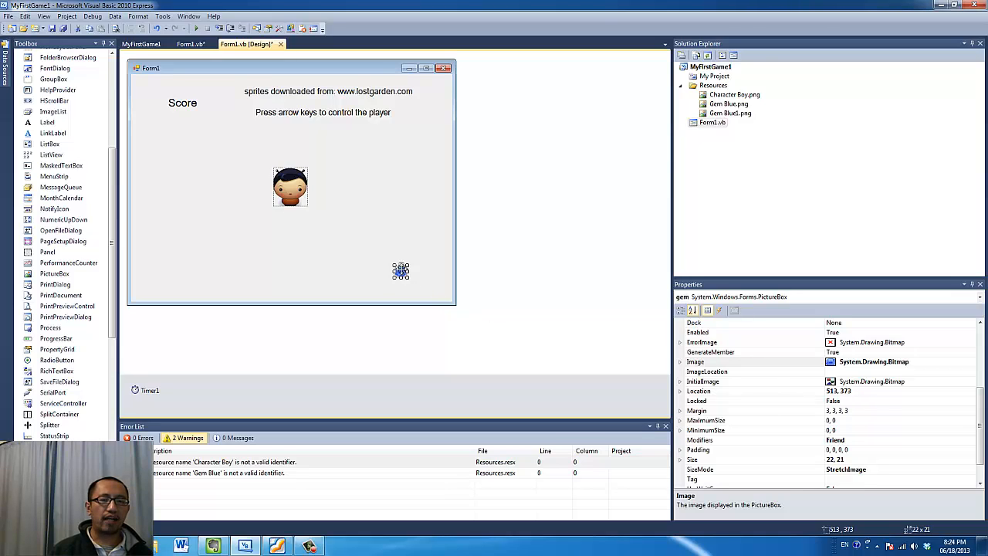
left_click_drag(400, 271, 396, 237)
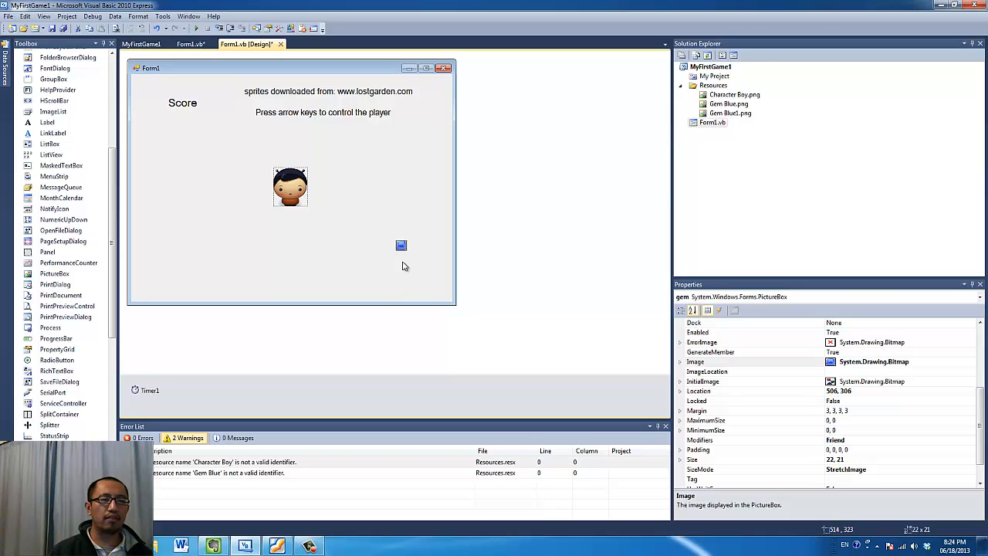
left_click_drag(400, 245, 409, 297)
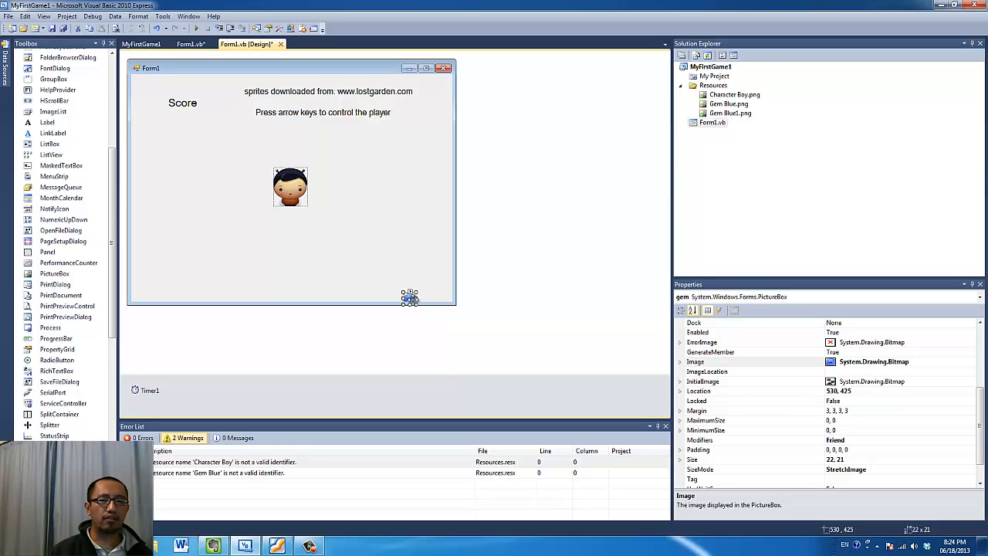
left_click_drag(409, 297, 409, 289)
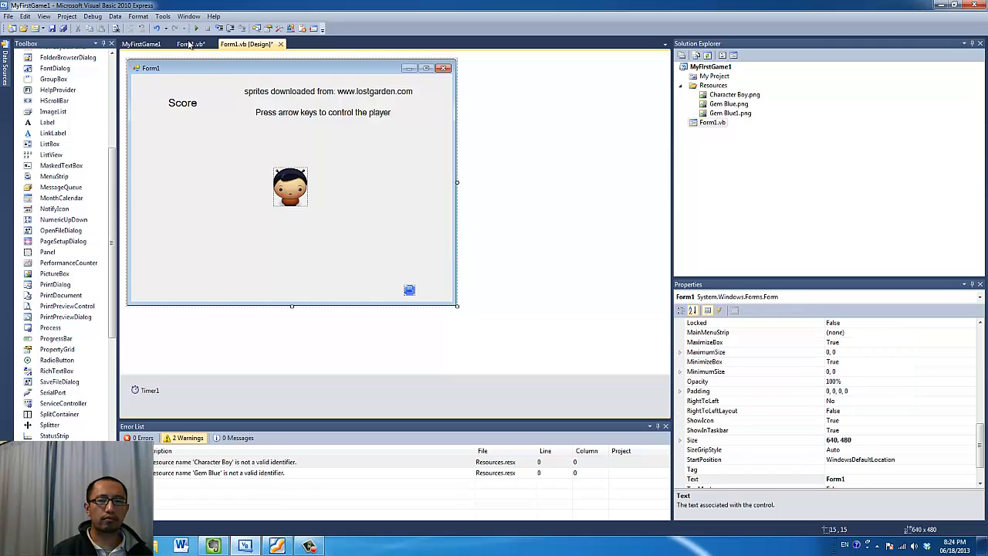
left_click(189, 43)
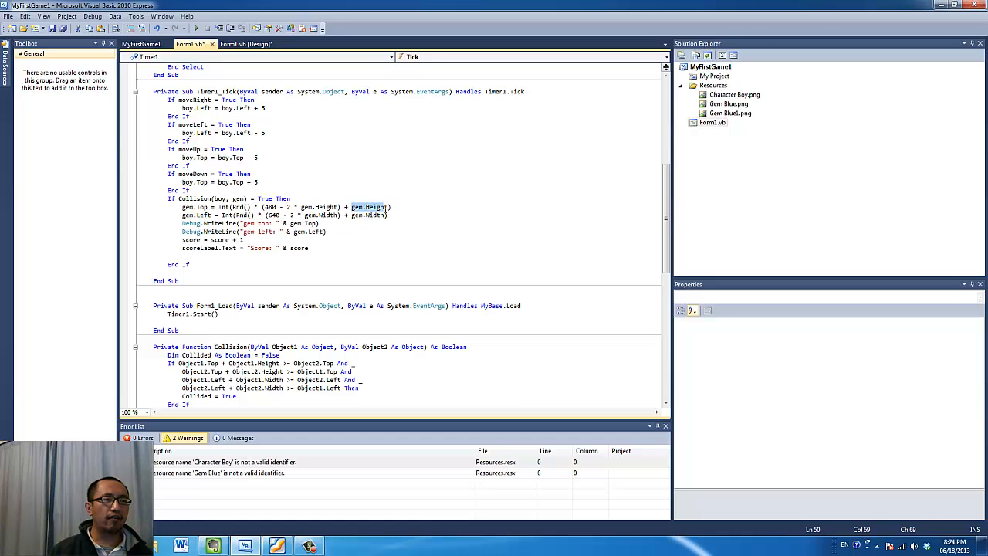
left_click(245, 44)
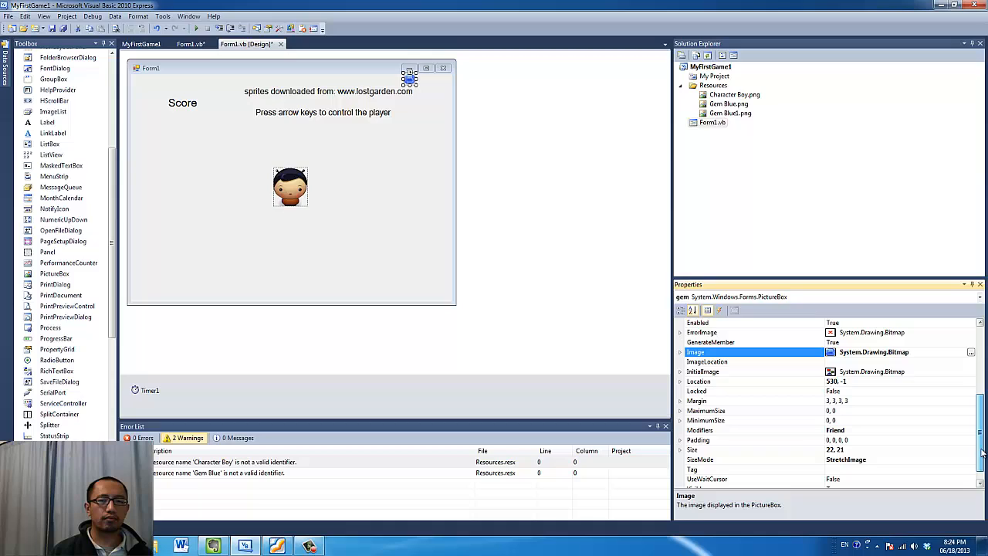
scroll("down", 3)
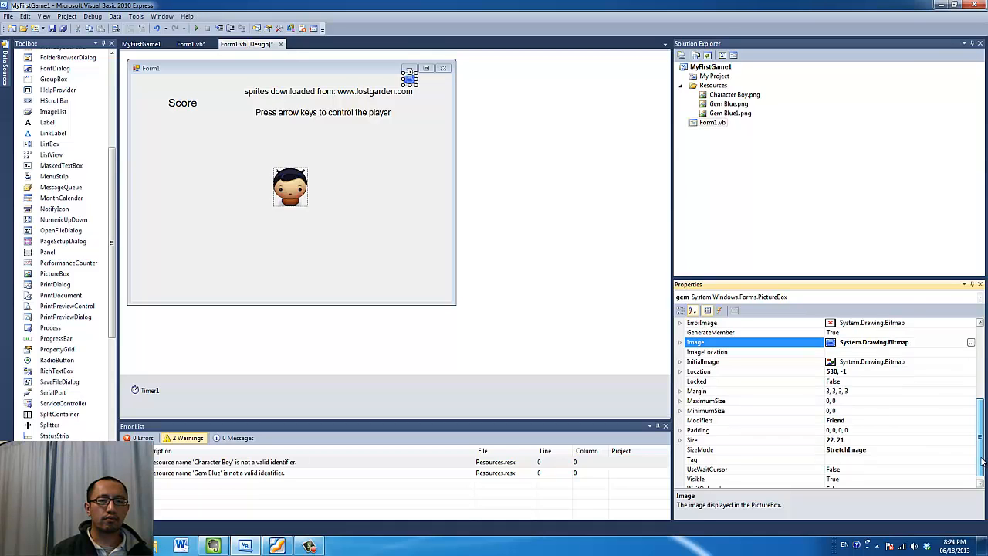
scroll("down", 3)
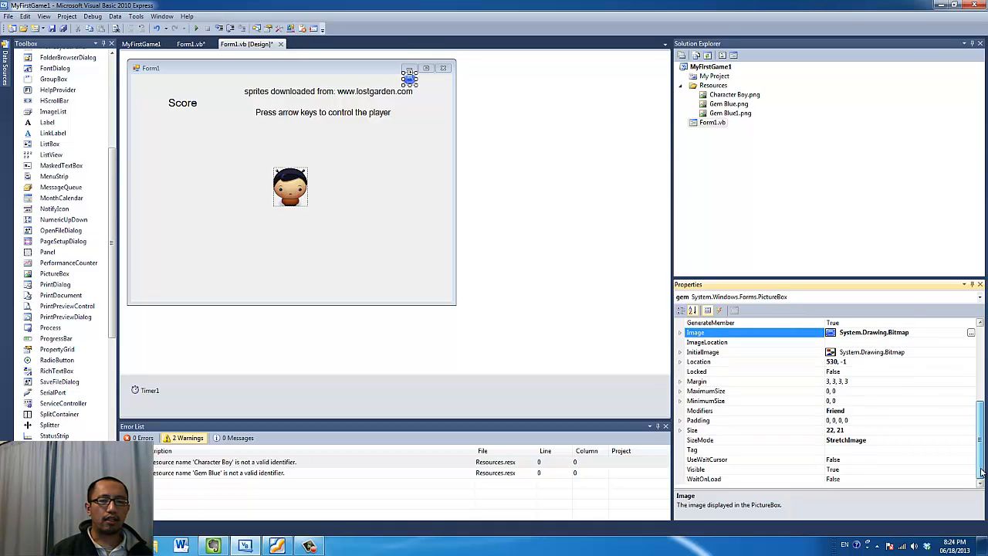
scroll("up", 3)
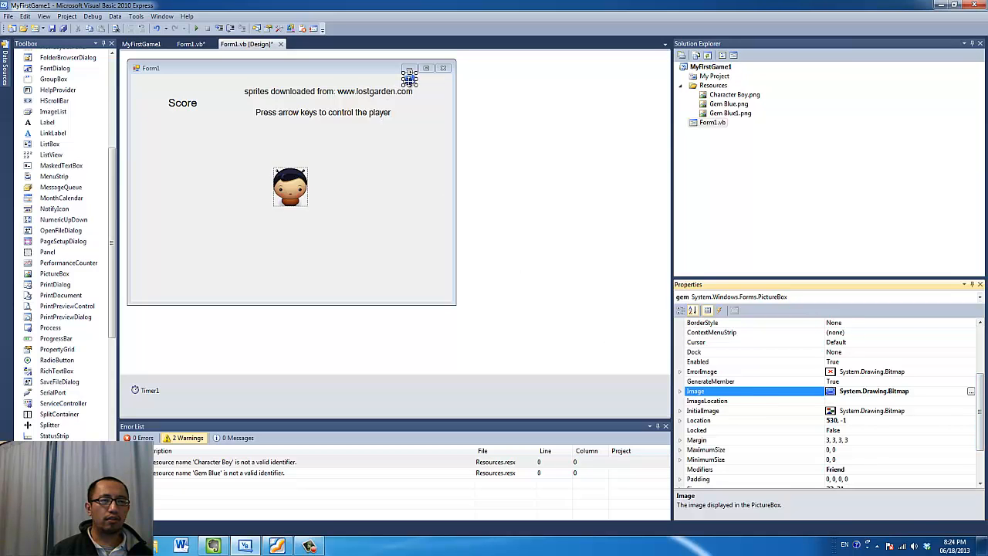
left_click(189, 44)
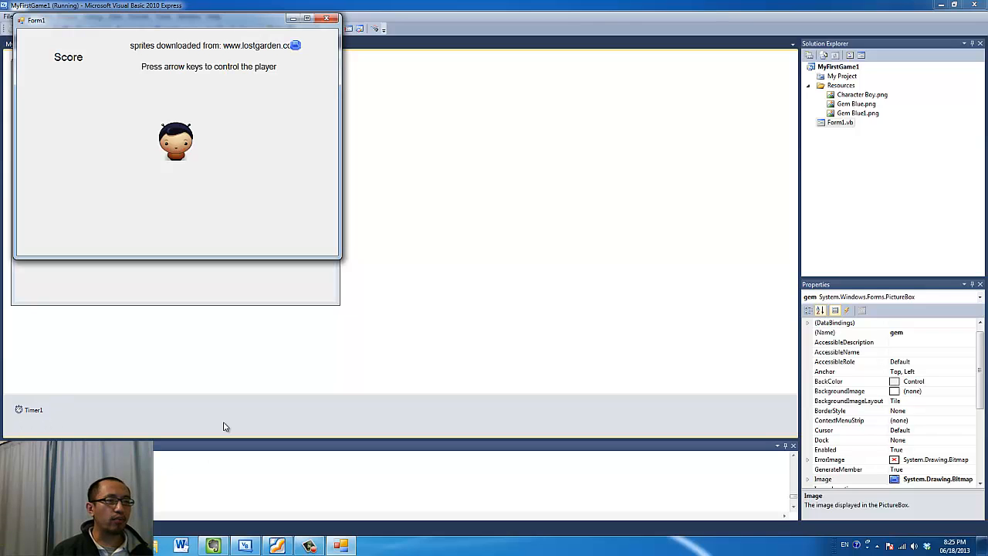
- Steer the boy onto the relocating blue gem repeatedly, raising the score to 10
key("Up")
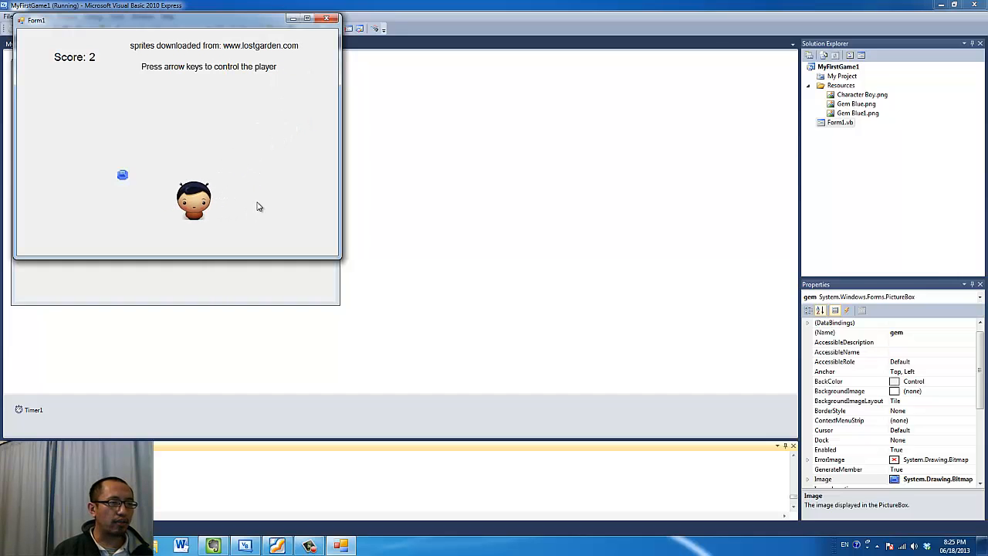
key("Up")
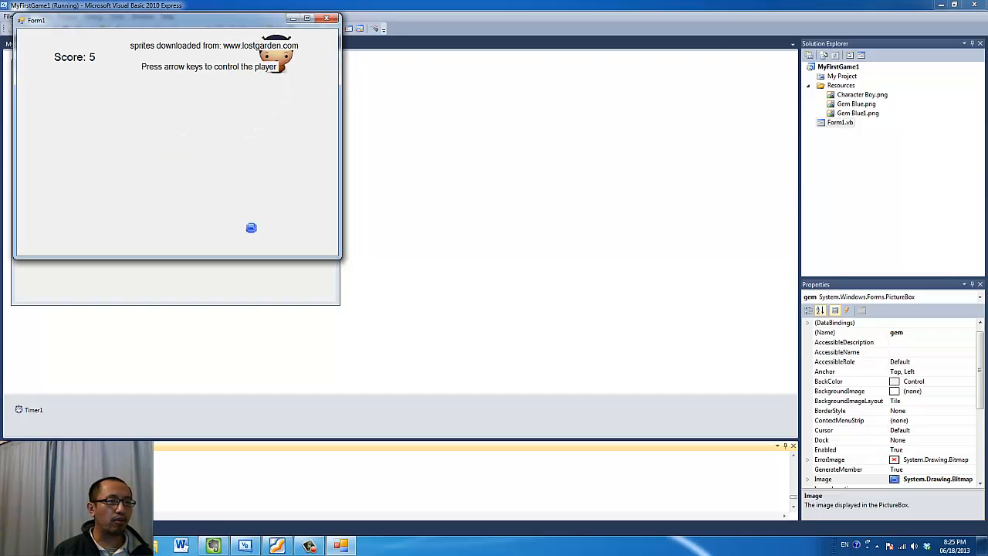
key("Up")
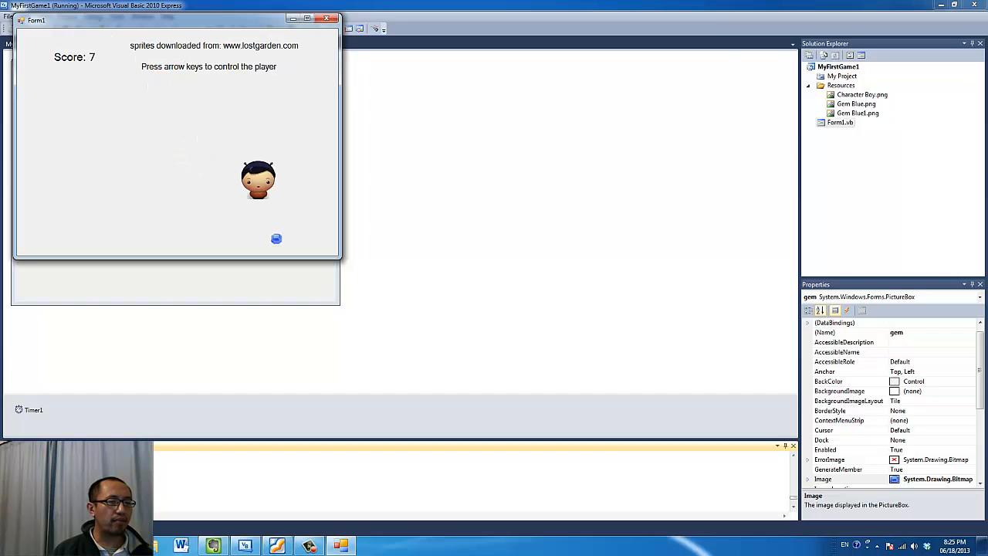
key("up")
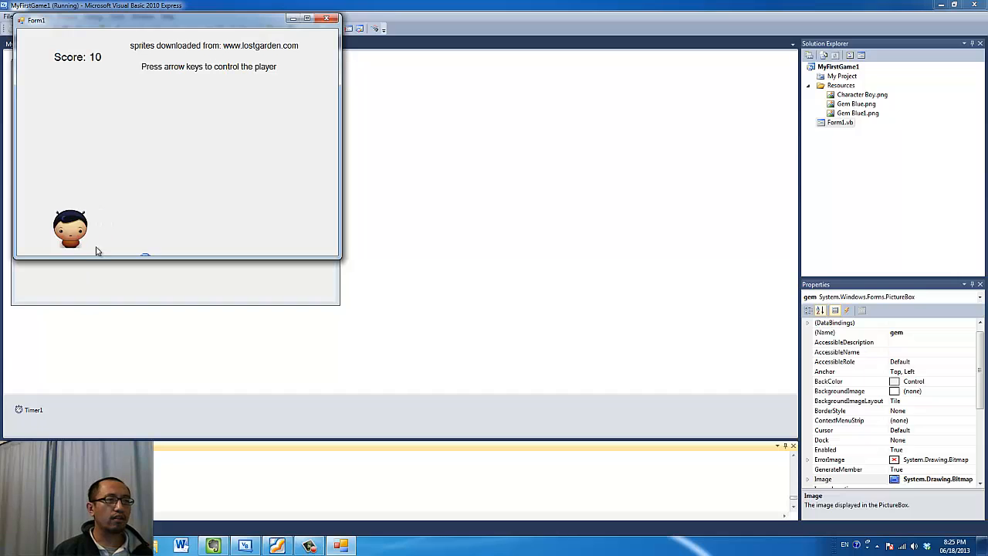
mouse_move(172, 195)
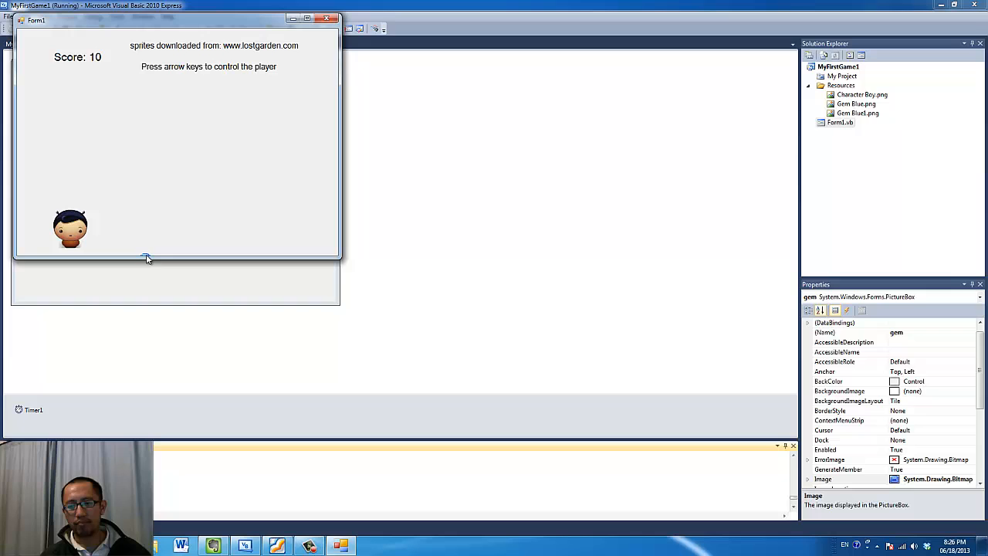
mouse_move(153, 145)
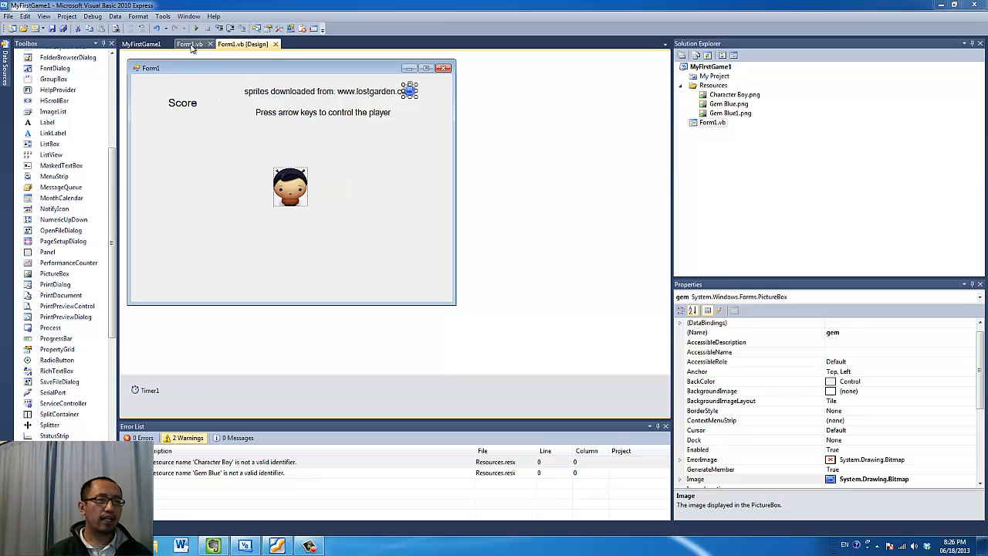
- Review the Timer1_Tick collision block's scoreLabel.Text 'Score:' update line in Form1.vb
left_click(190, 44)
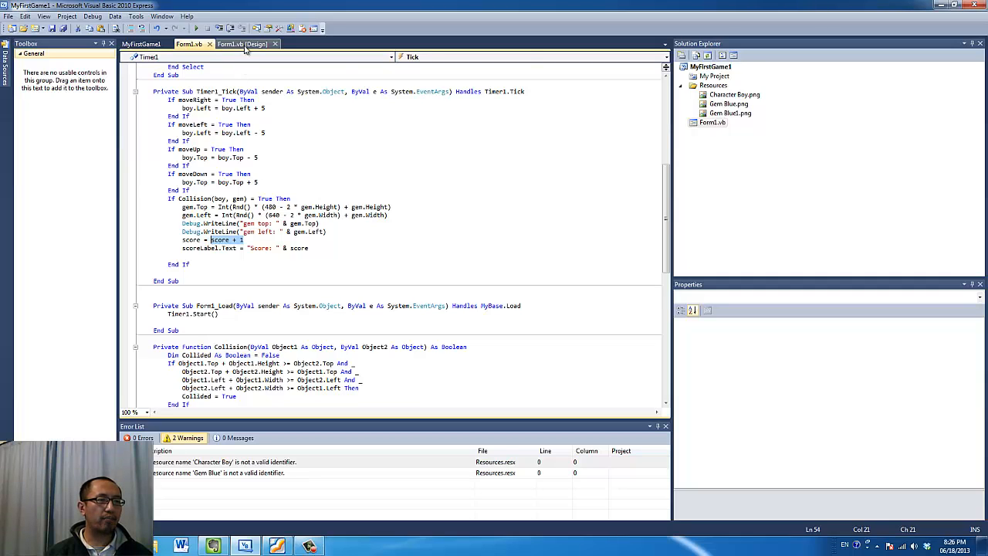
mouse_move(246, 44)
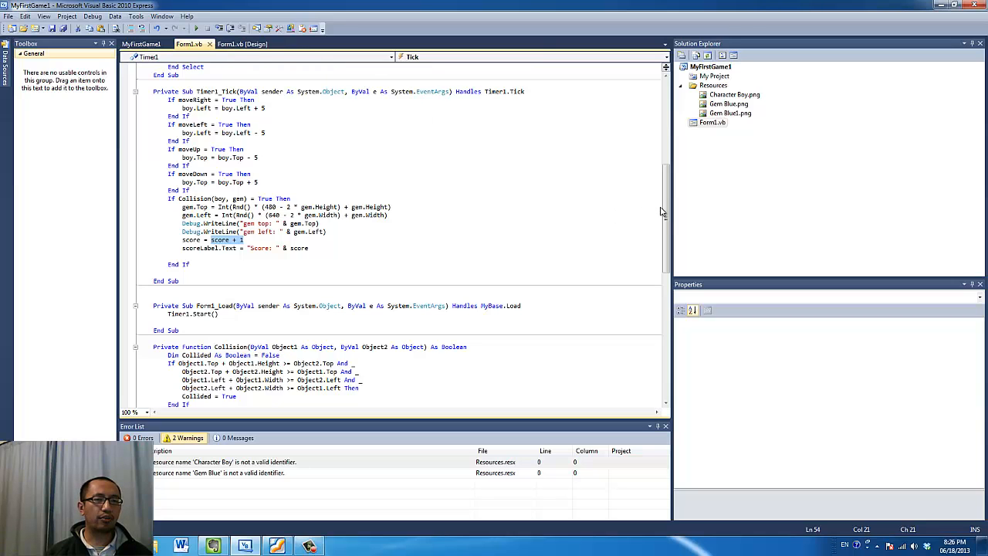
scroll("up", 3)
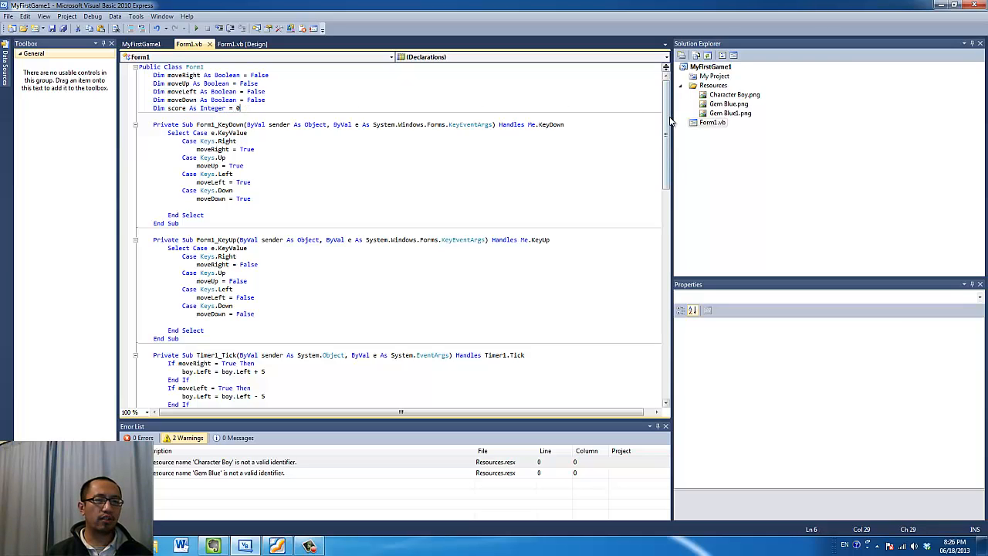
scroll("down", 3)
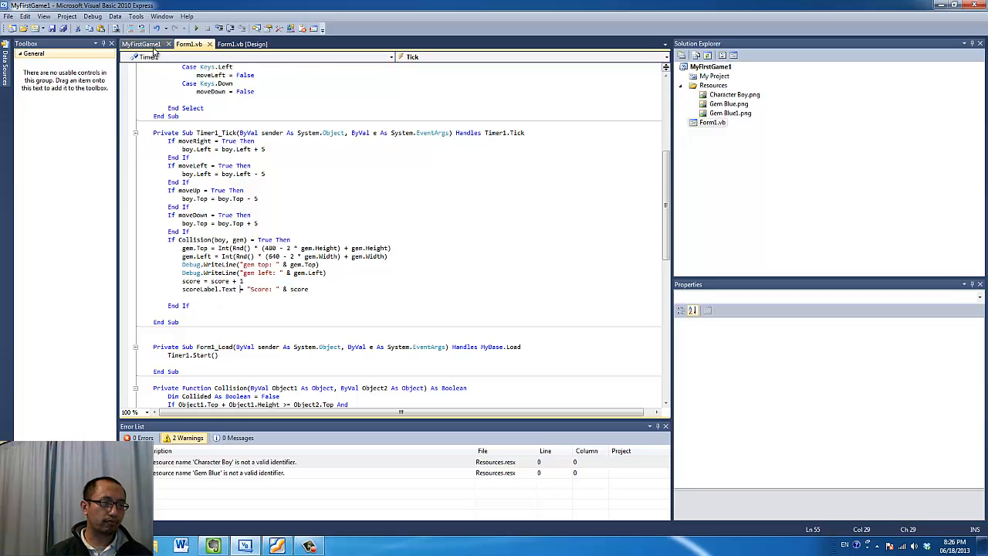
left_click(241, 44)
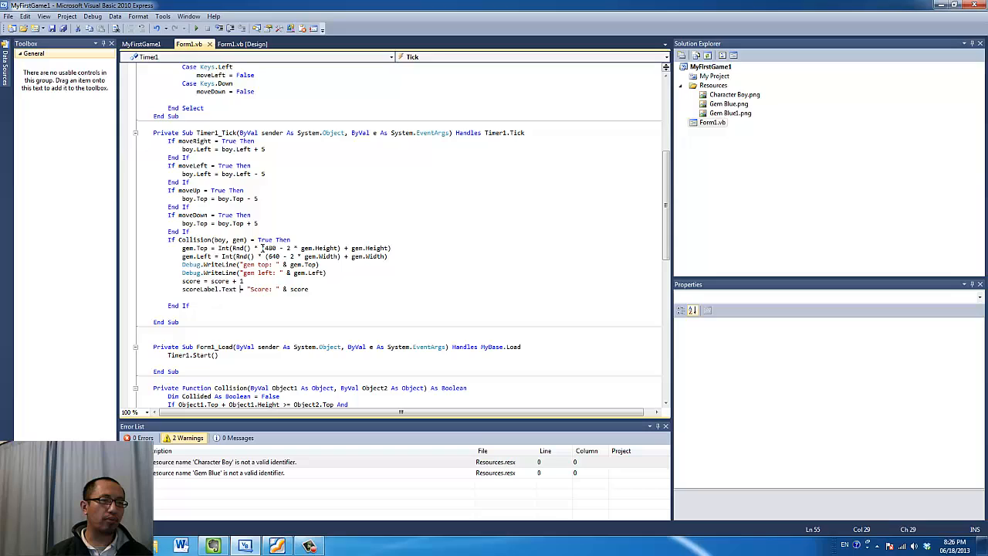
double_click(260, 289)
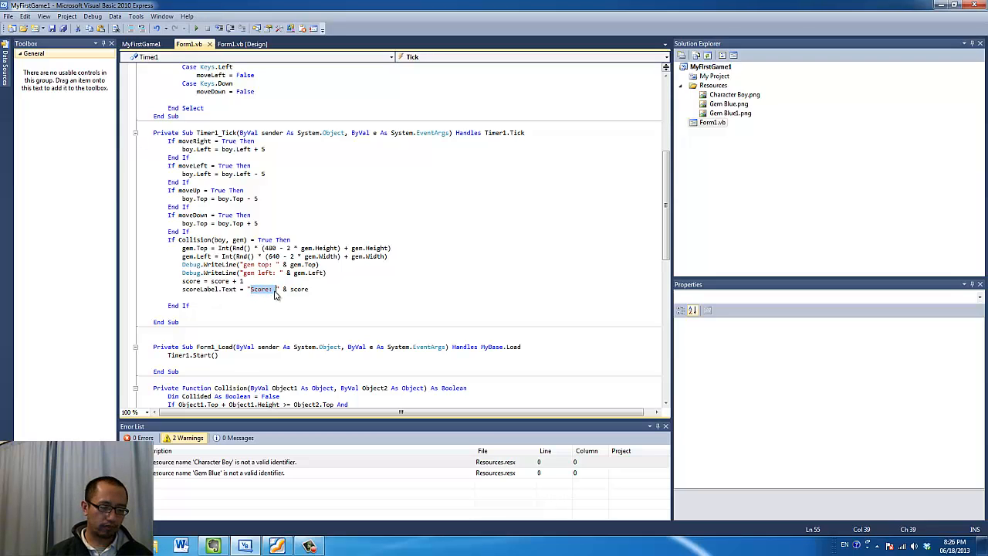
mouse_move(277, 289)
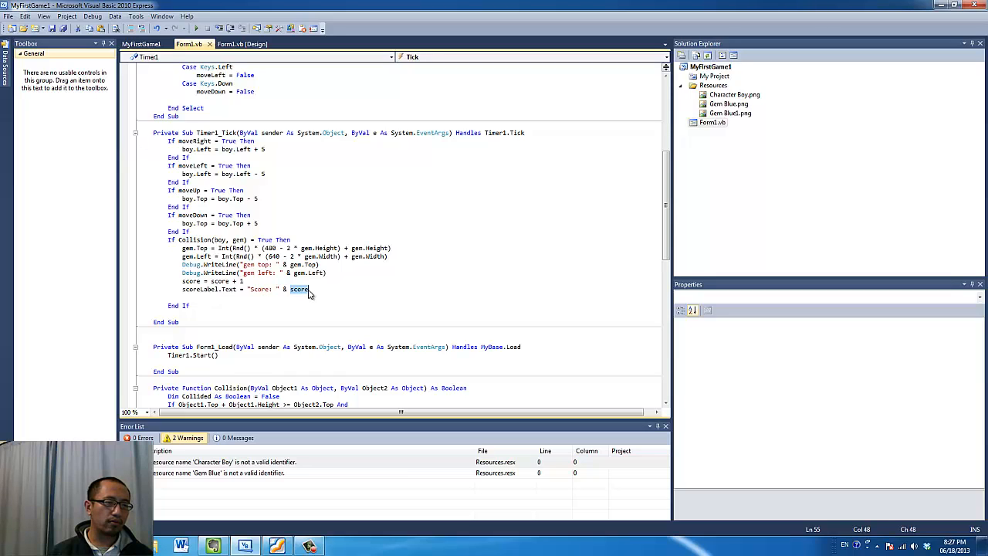
left_click(309, 289)
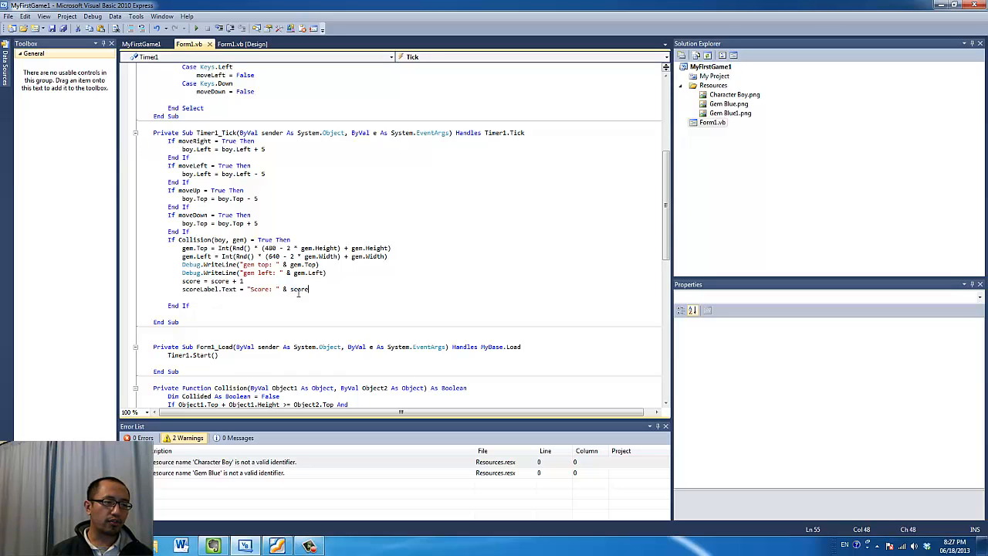
left_click_drag(307, 289, 248, 289)
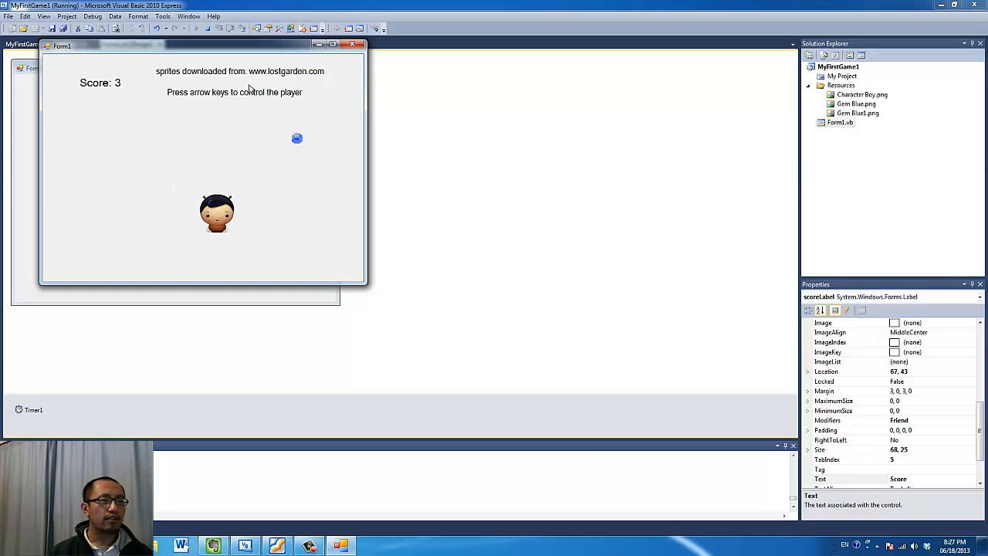
- Catch the relocating blue gem with the Up arrow until the score label shows 9
key("Up")
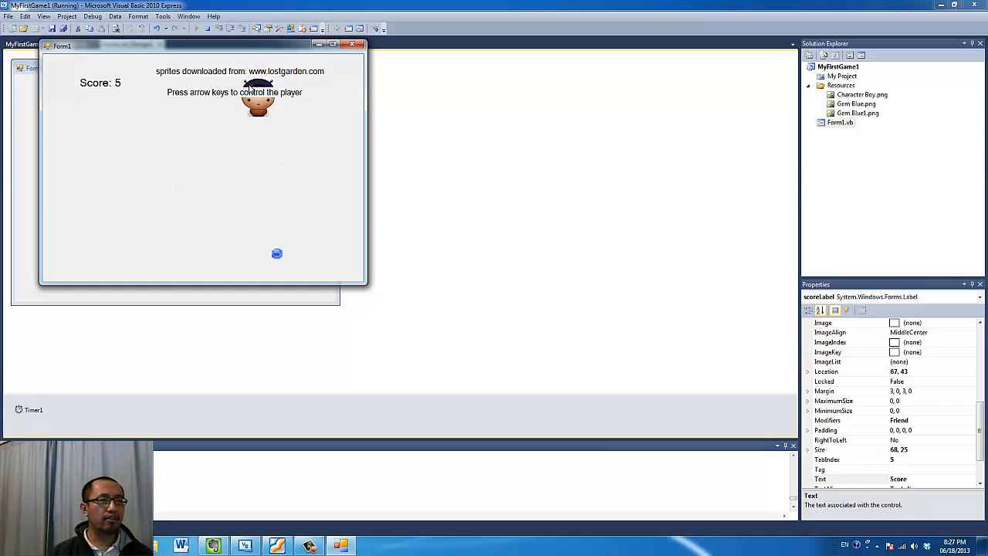
key("Up")
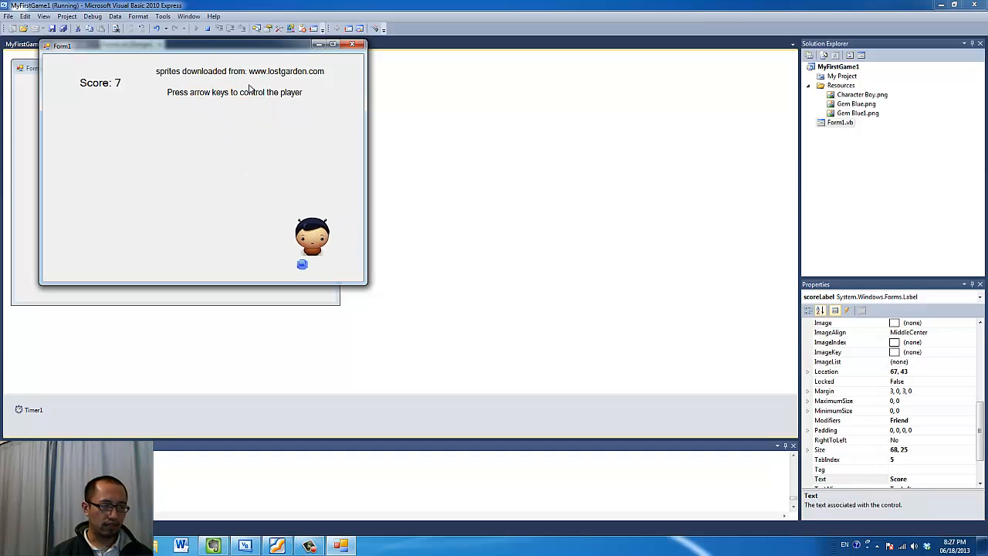
key("Up")
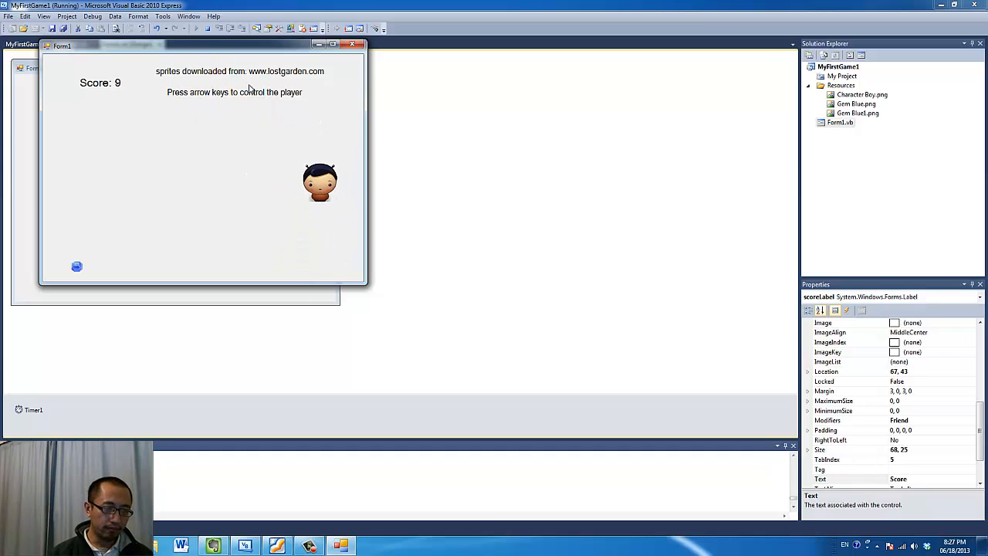